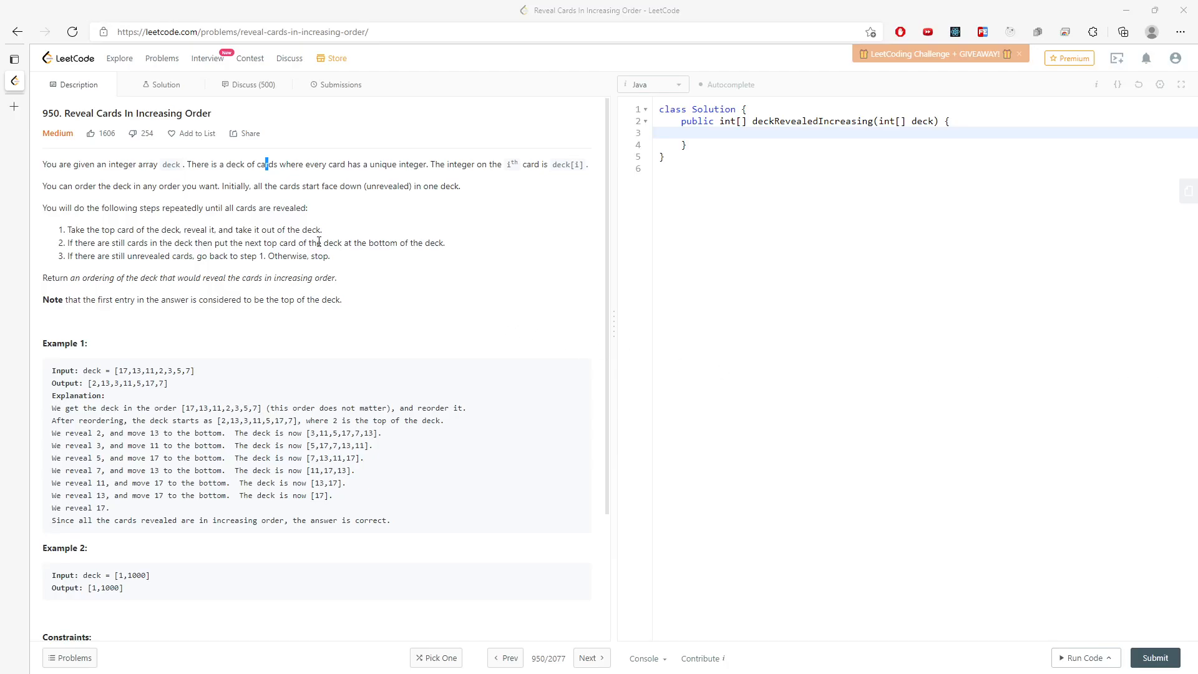
mouse_move(170, 186)
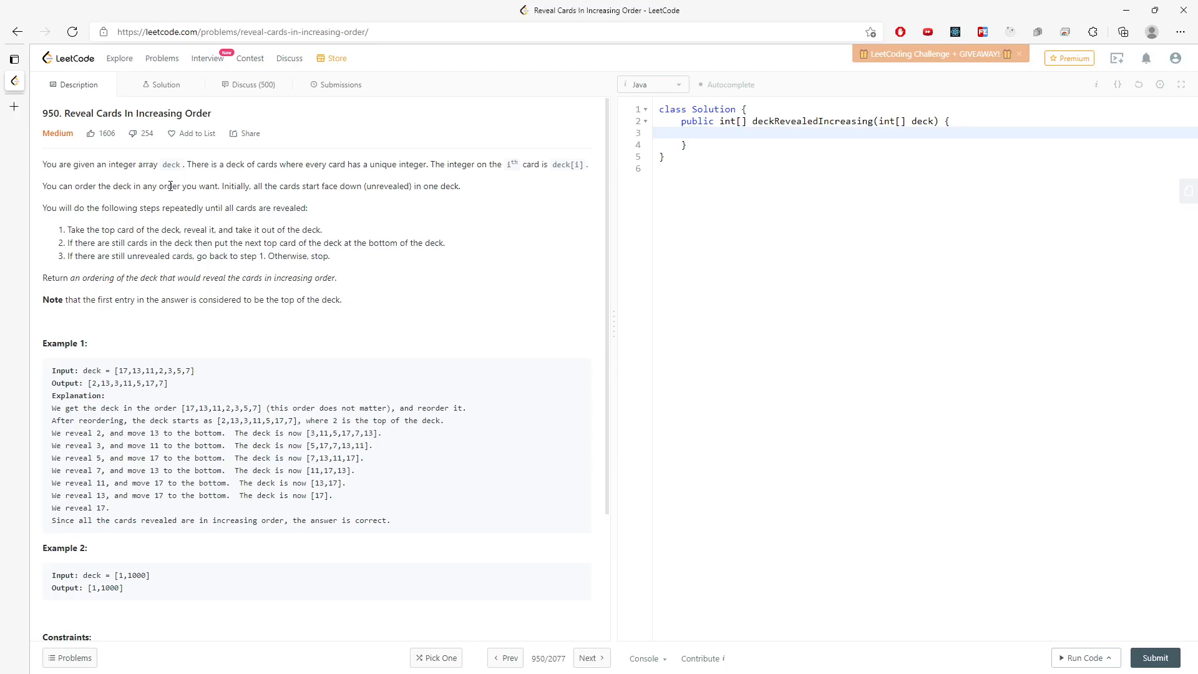
mouse_move(237, 164)
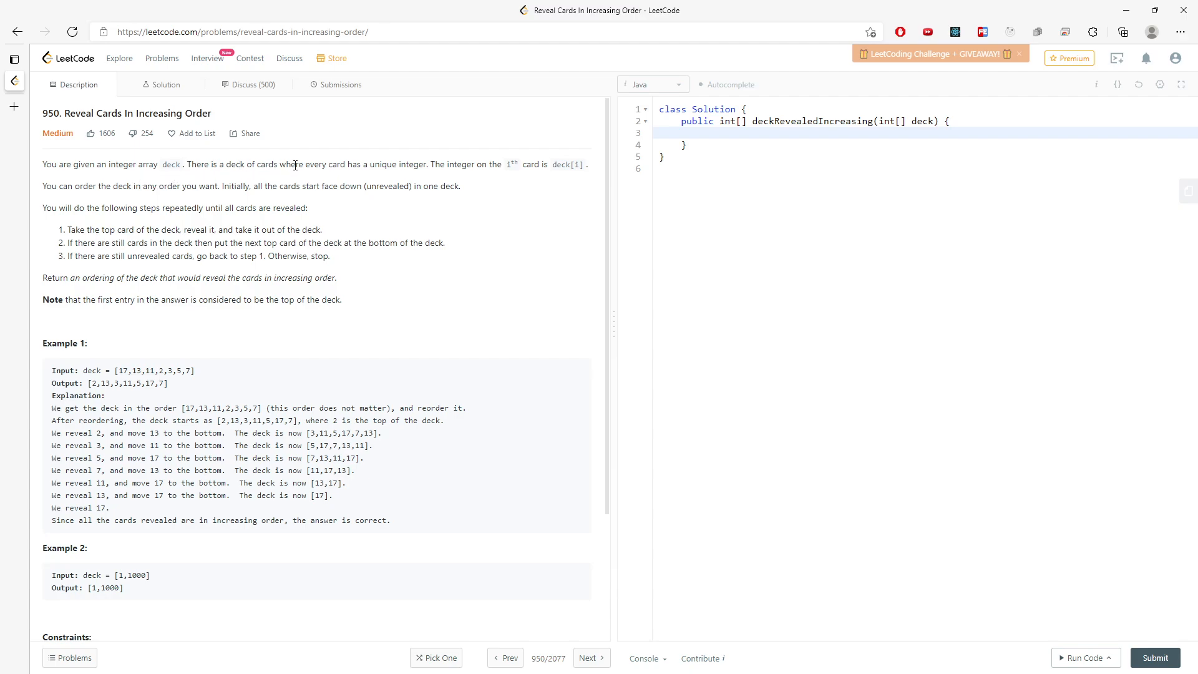
mouse_move(438, 167)
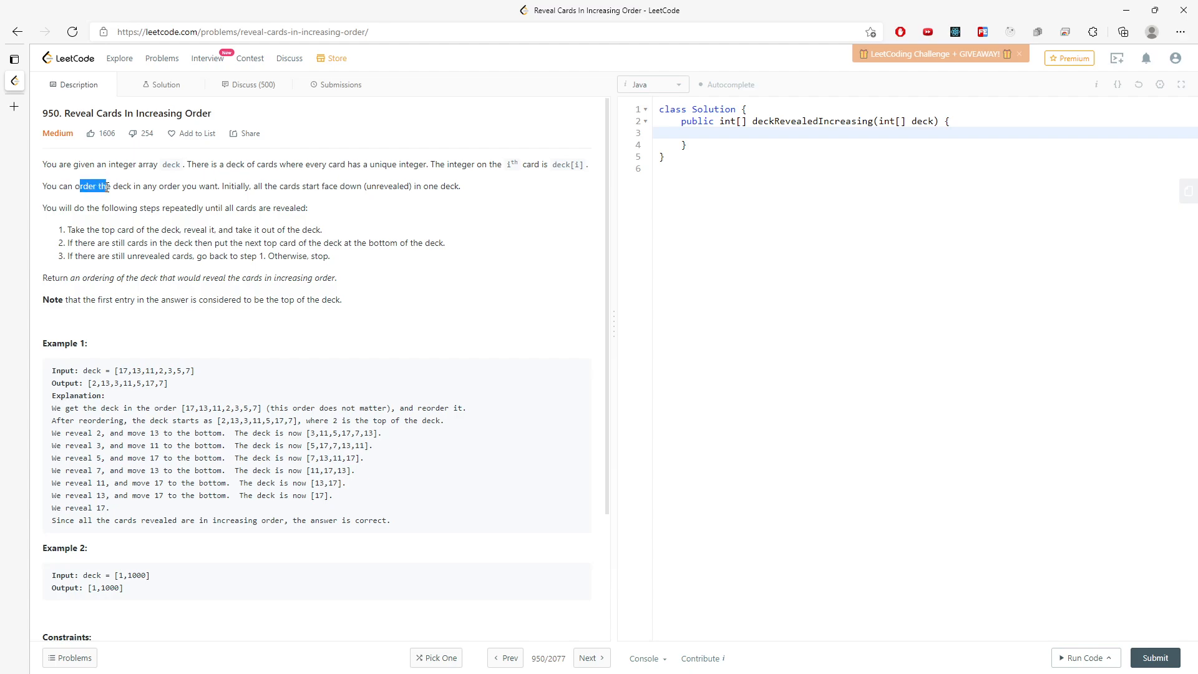
Highlight the deck-ordering and increasing-reveal phrases and jot trial numbers, leaving a 3 in the scratch comment.
left_click_drag(80, 186, 235, 186)
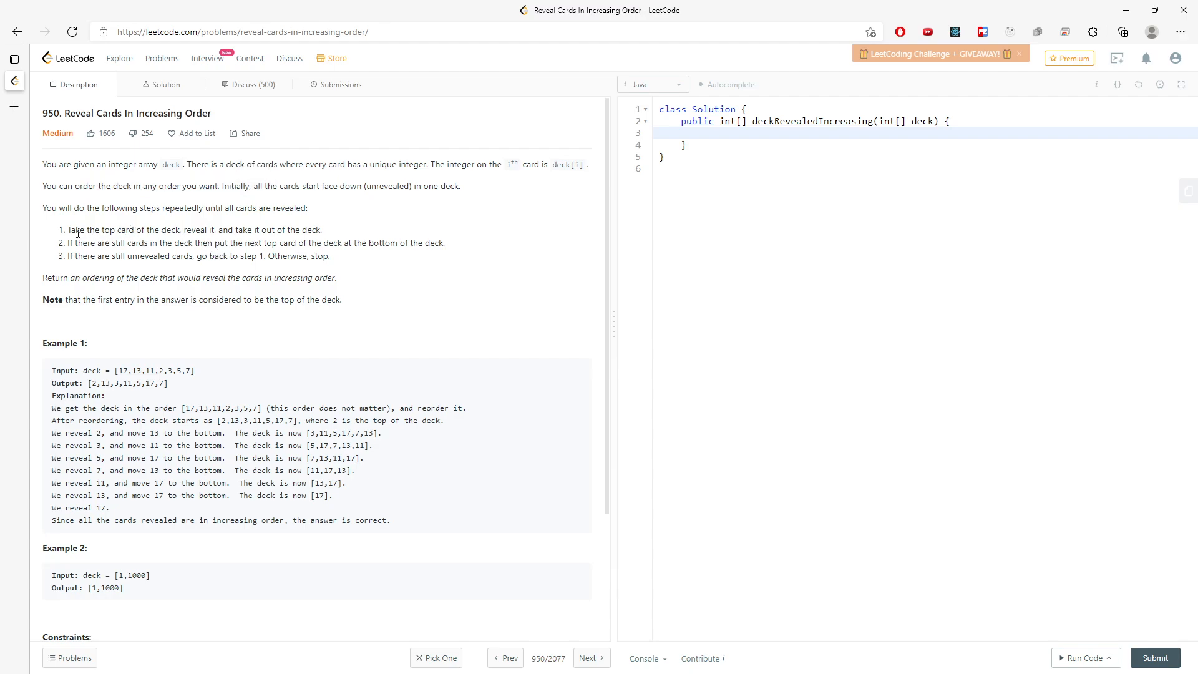
left_click_drag(67, 229, 329, 256)
type("/*")
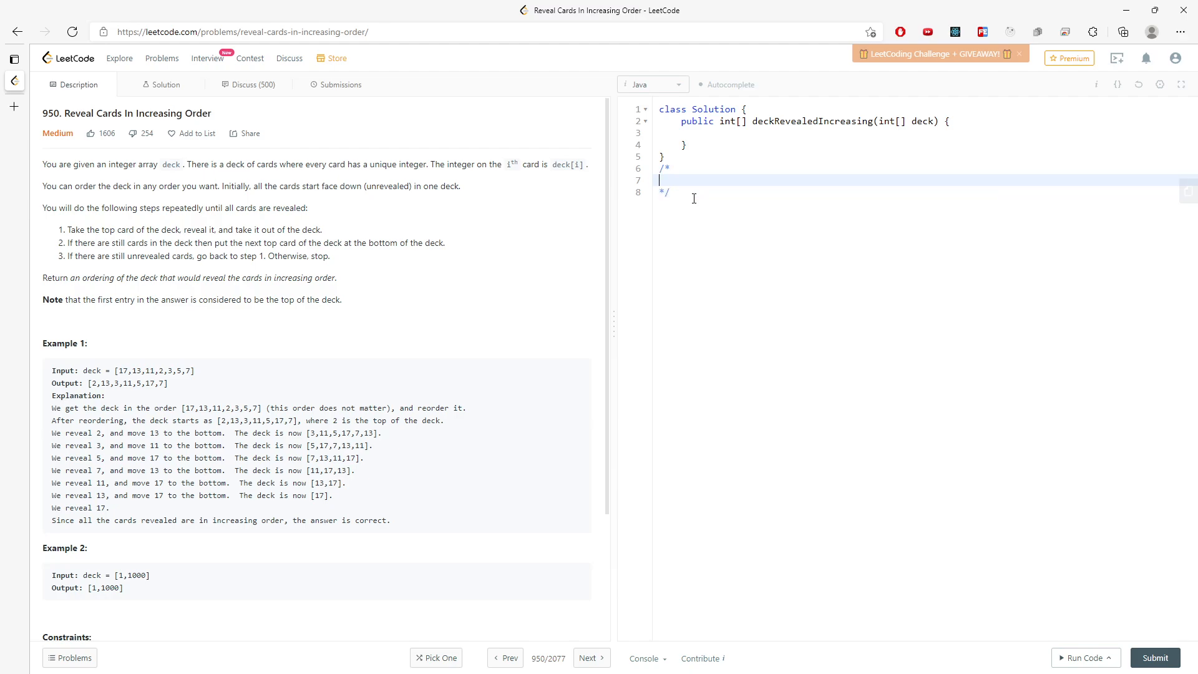
type("0")
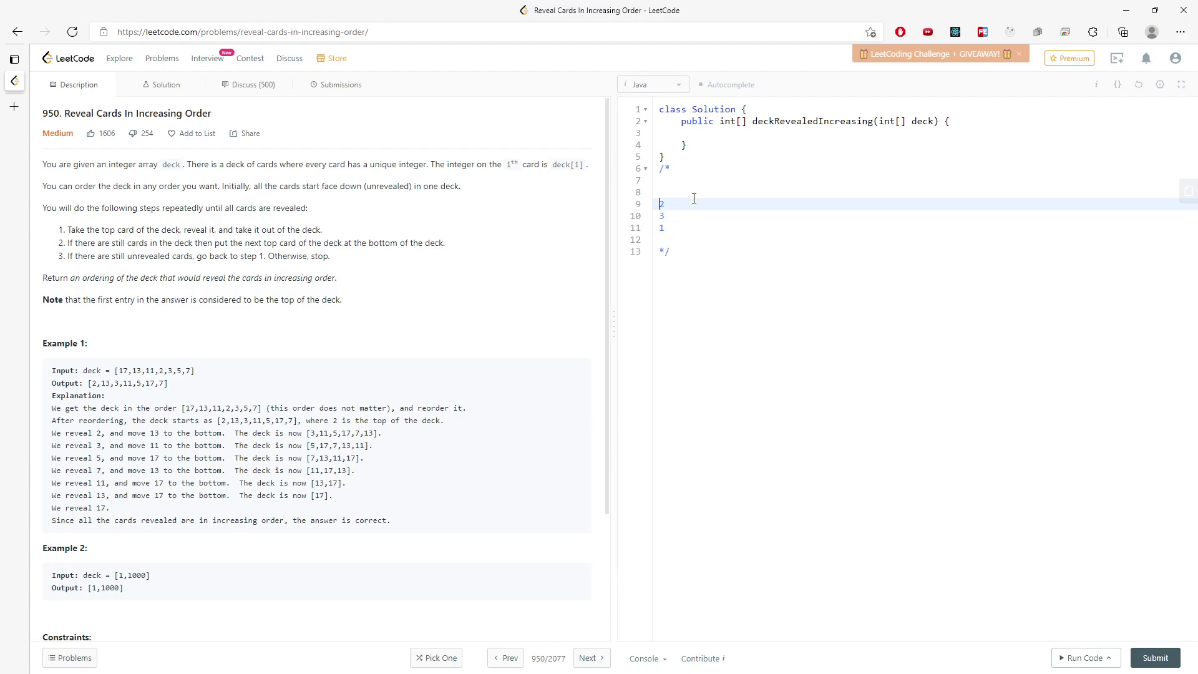
key("Backspace")
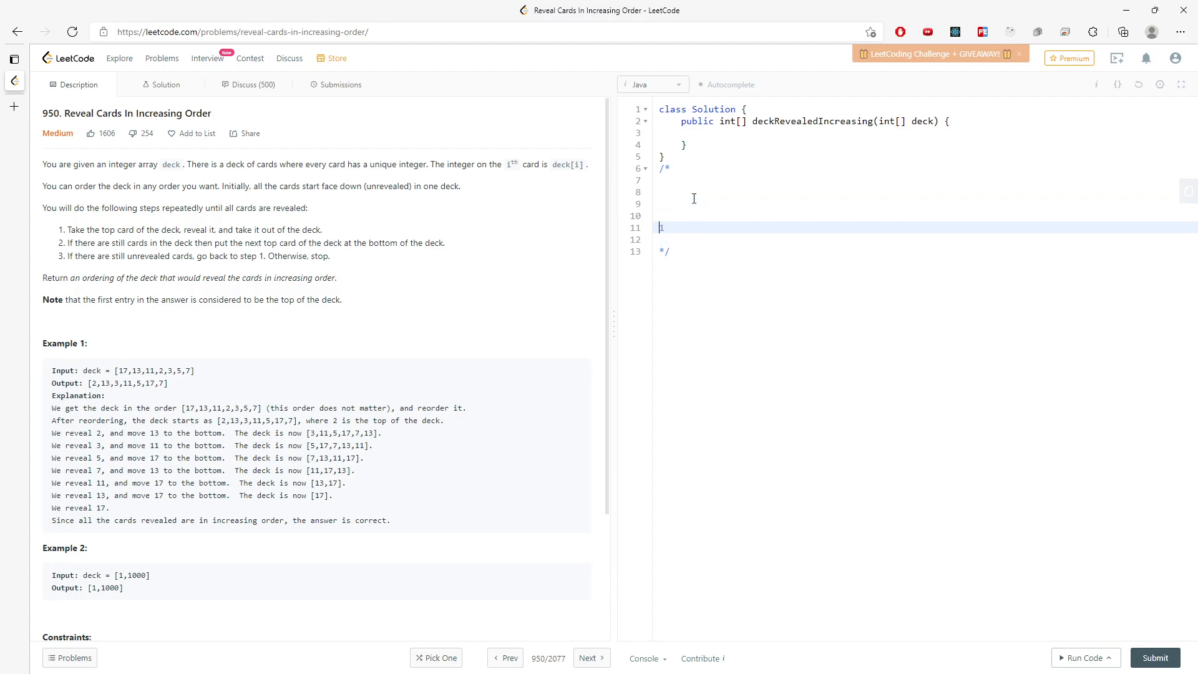
type("3")
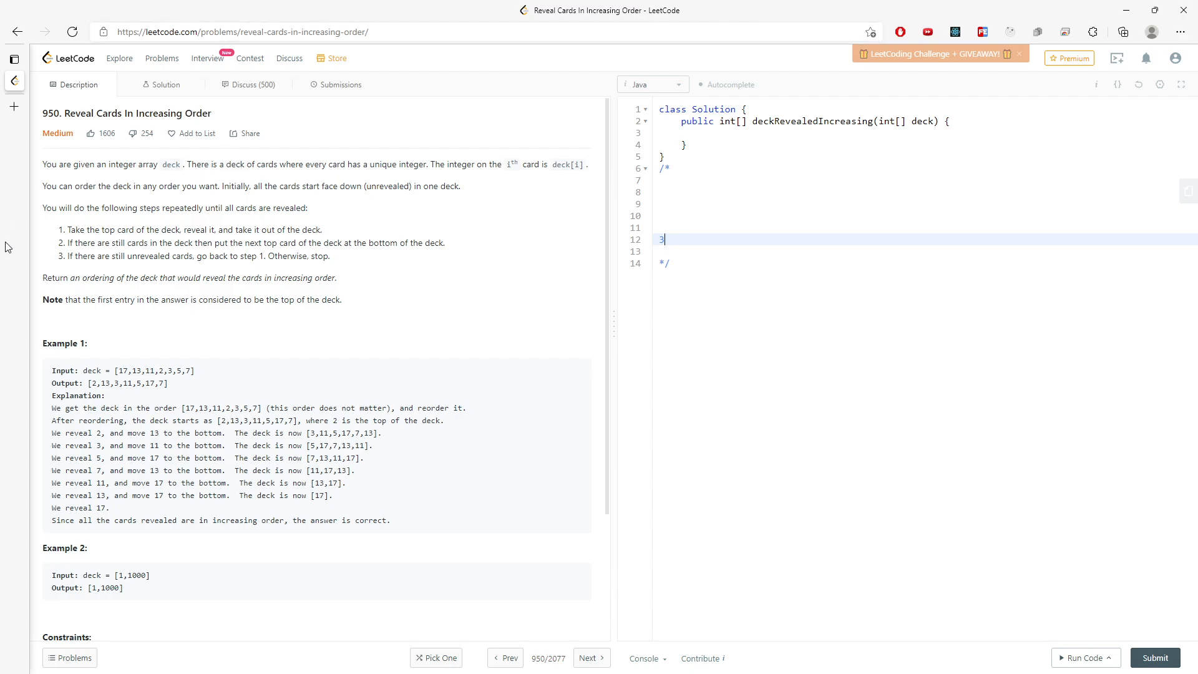
mouse_move(199, 290)
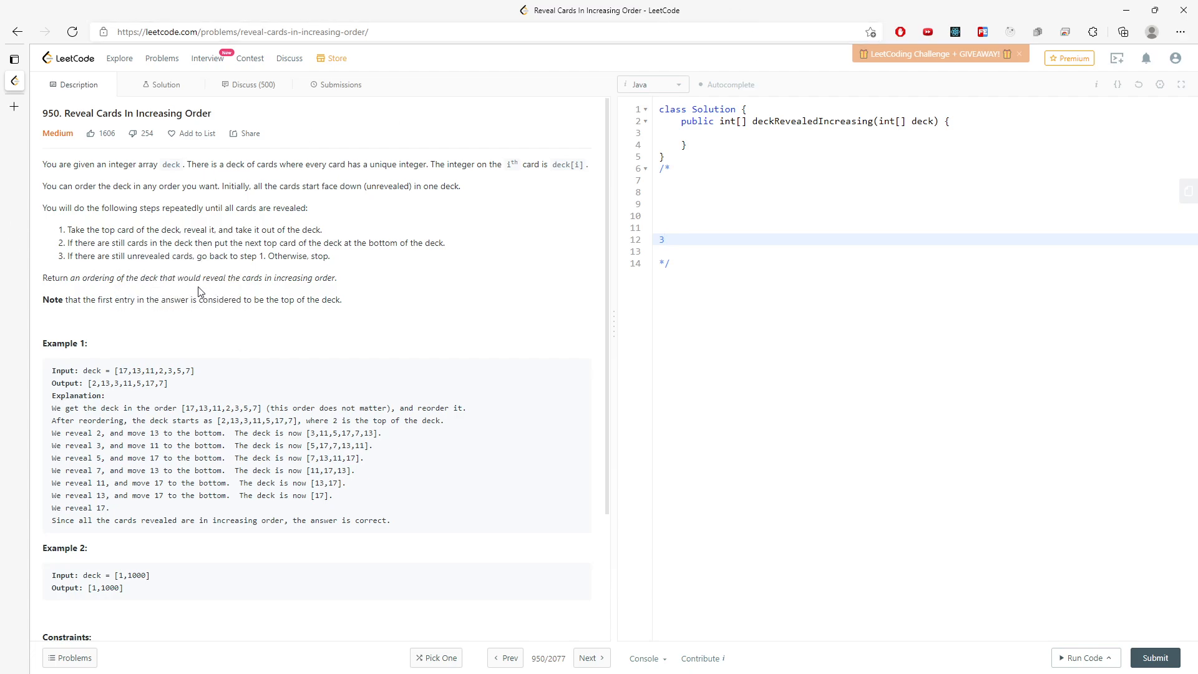
left_click_drag(162, 277, 324, 277)
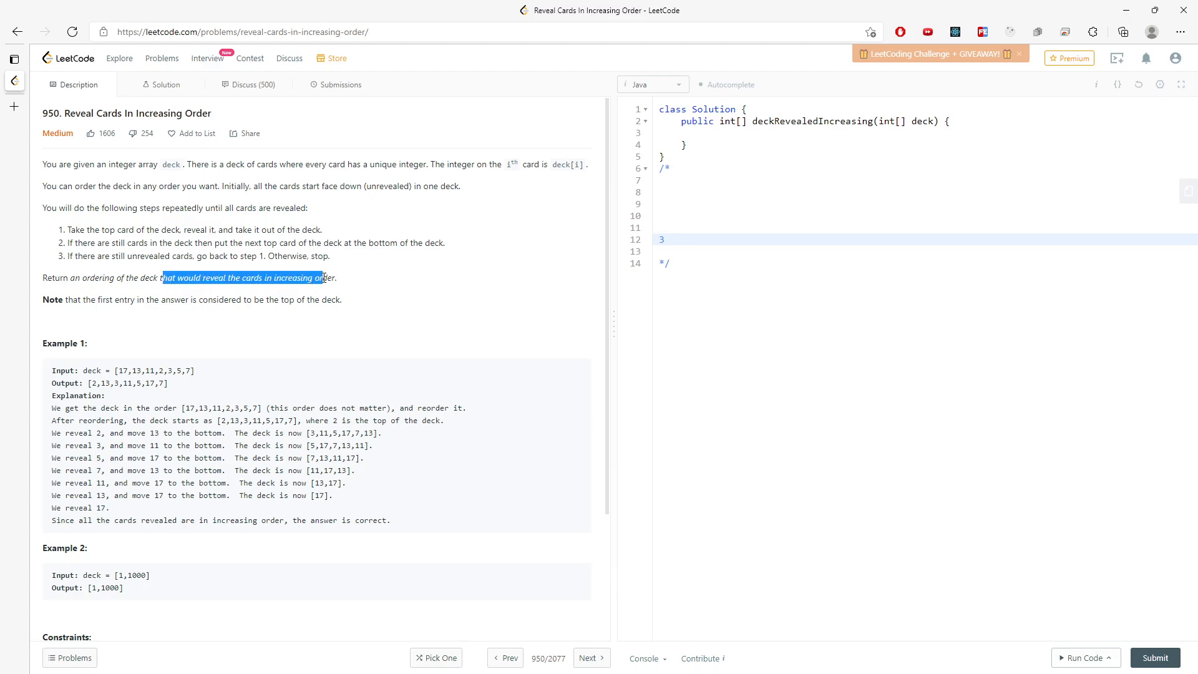
left_click(694, 203)
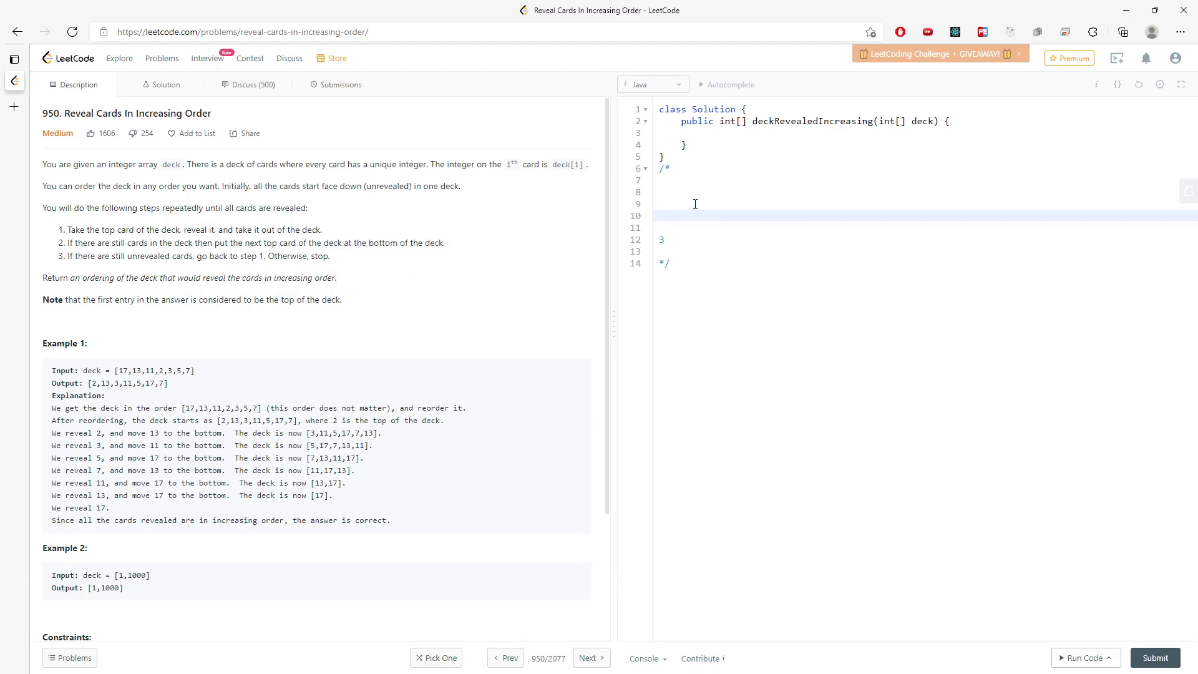
Write indices 0, 1, 2, 3, 4 one per line in the scratch comment, discarding trial values 5 7 9 and 29.
type("0")
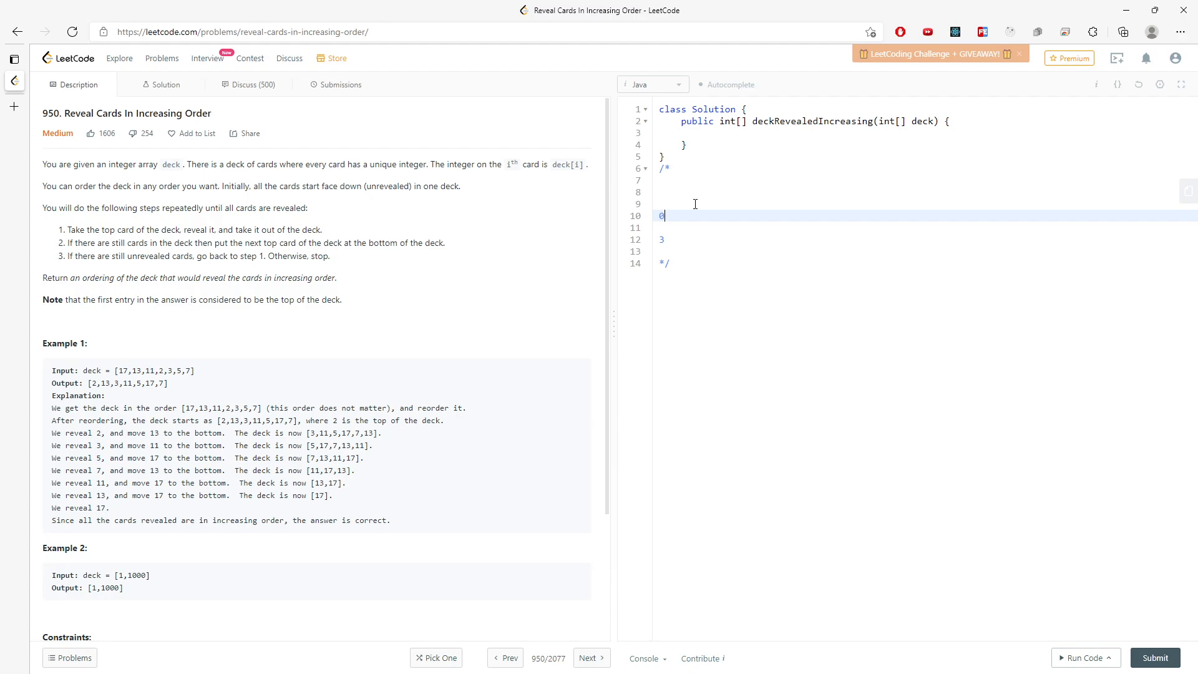
type("1")
type("2")
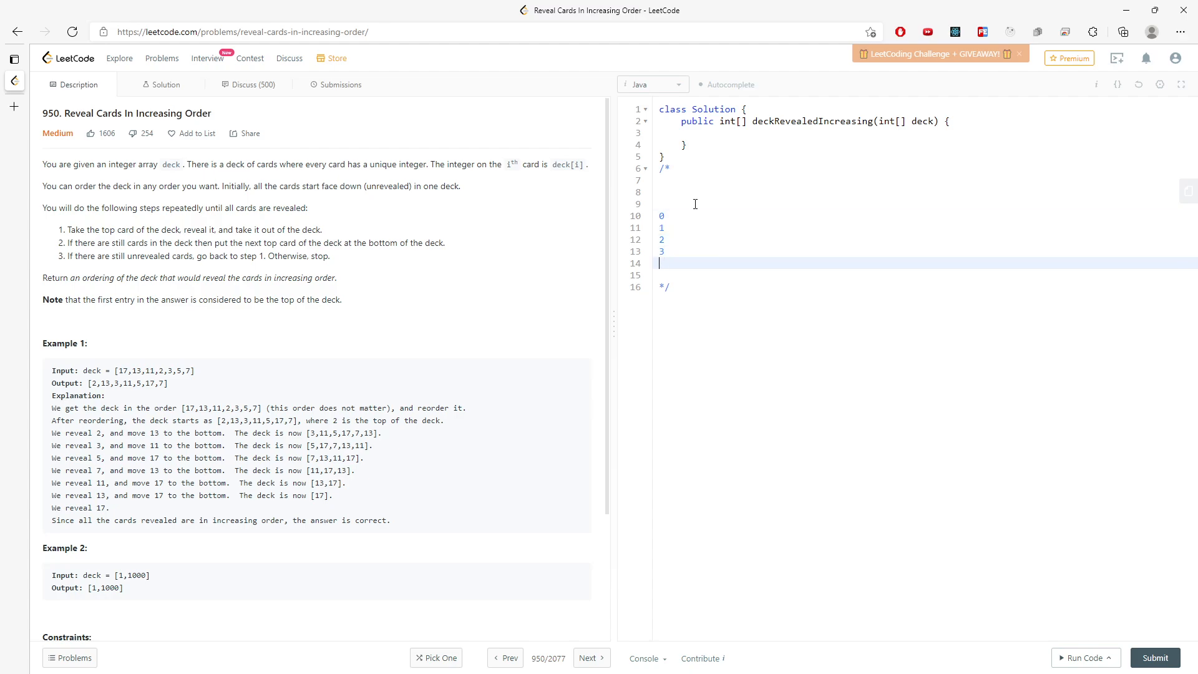
type("4")
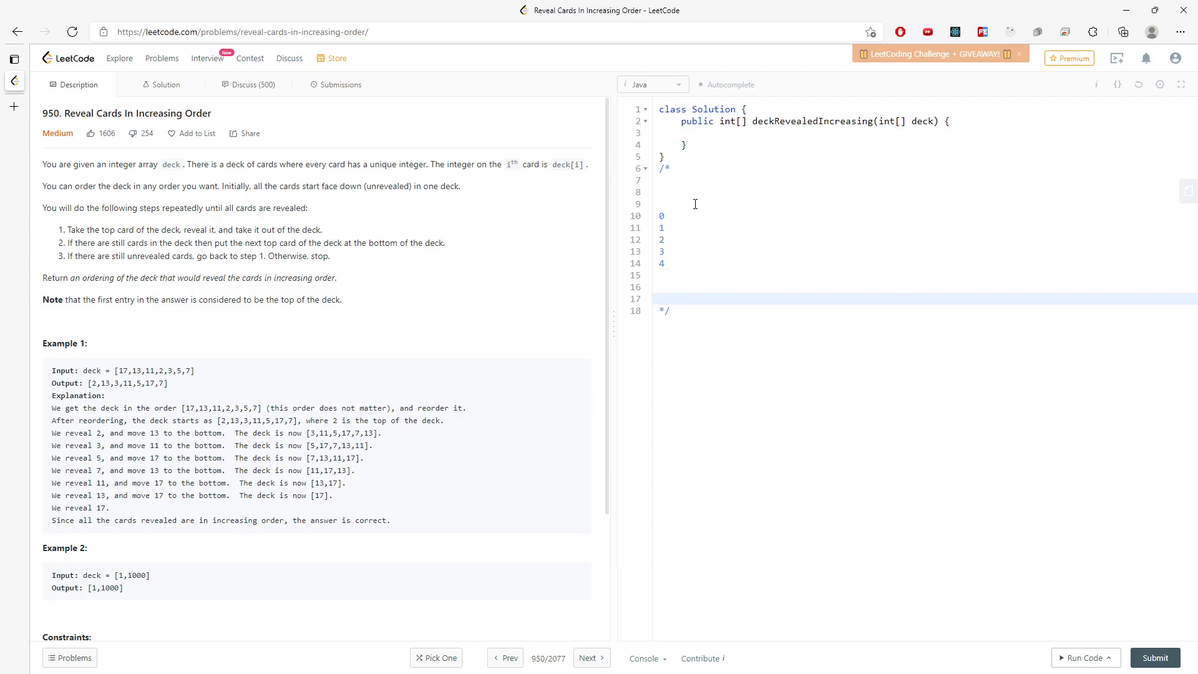
type("5 7 9")
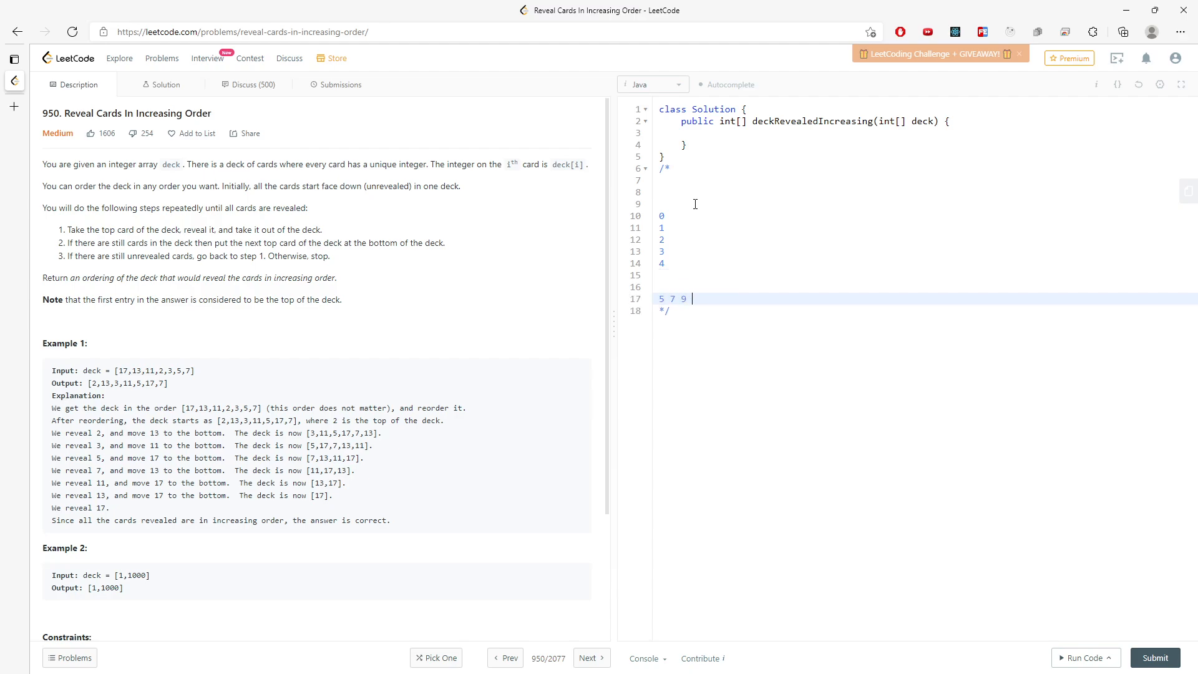
type("29")
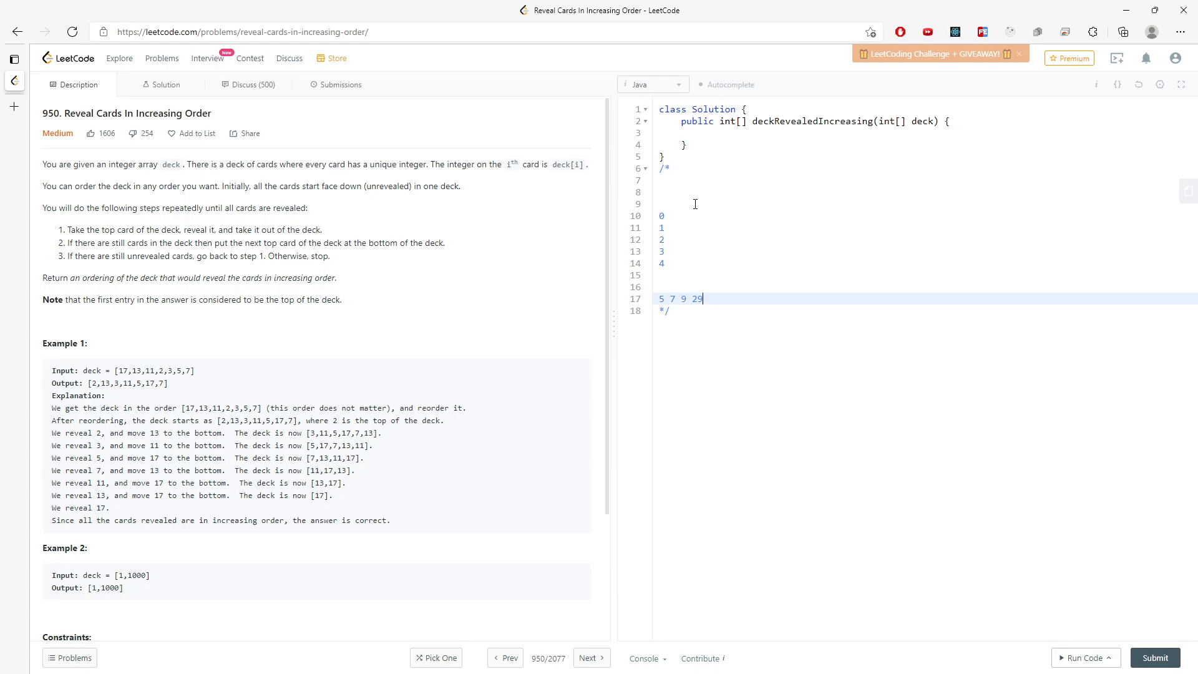
key("Return")
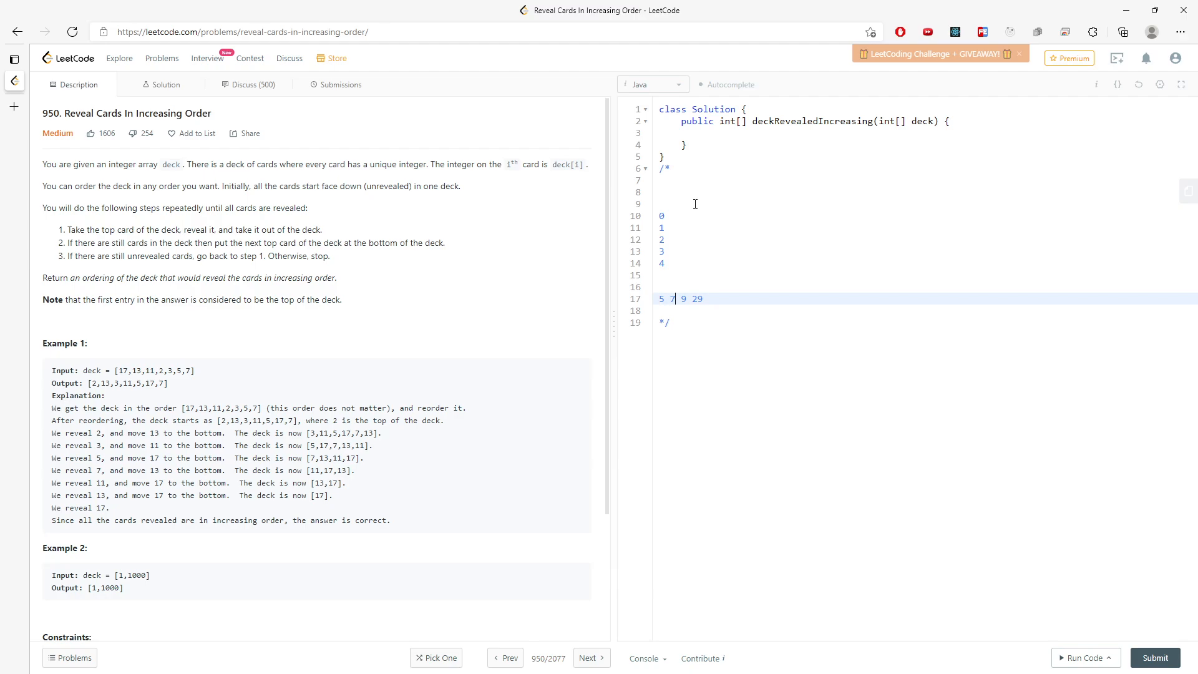
type("2")
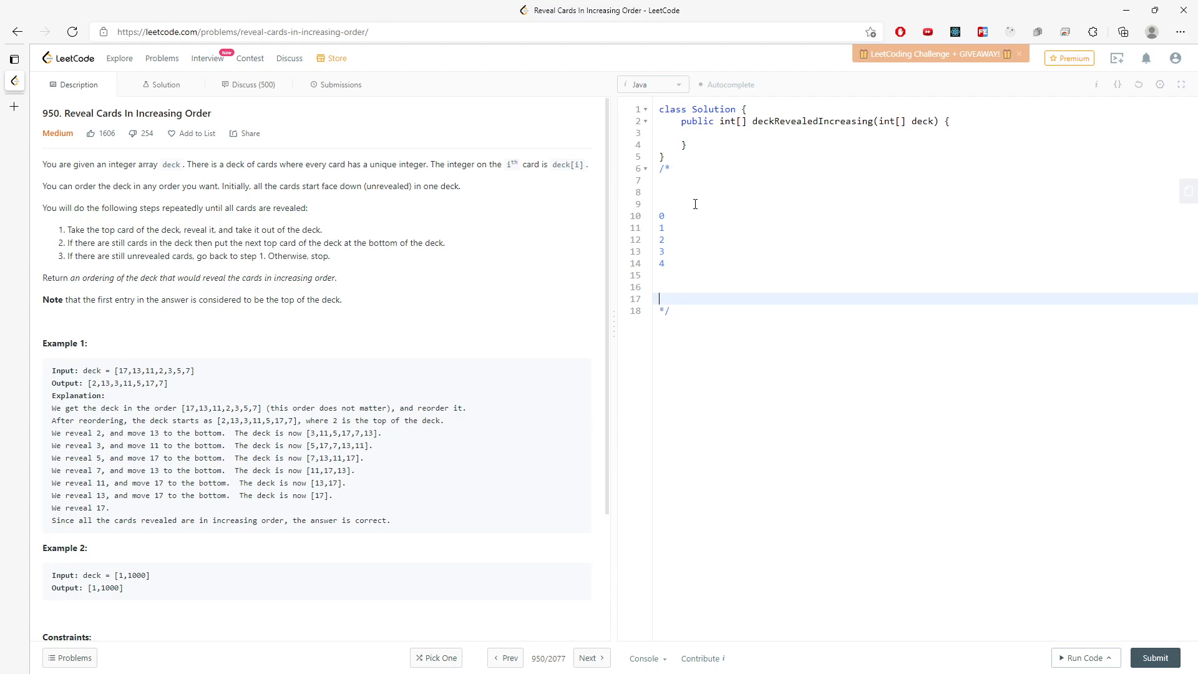
Point out the int[] deck parameter and leave only the empty Solution method, scratch comment removed.
left_click(687, 133)
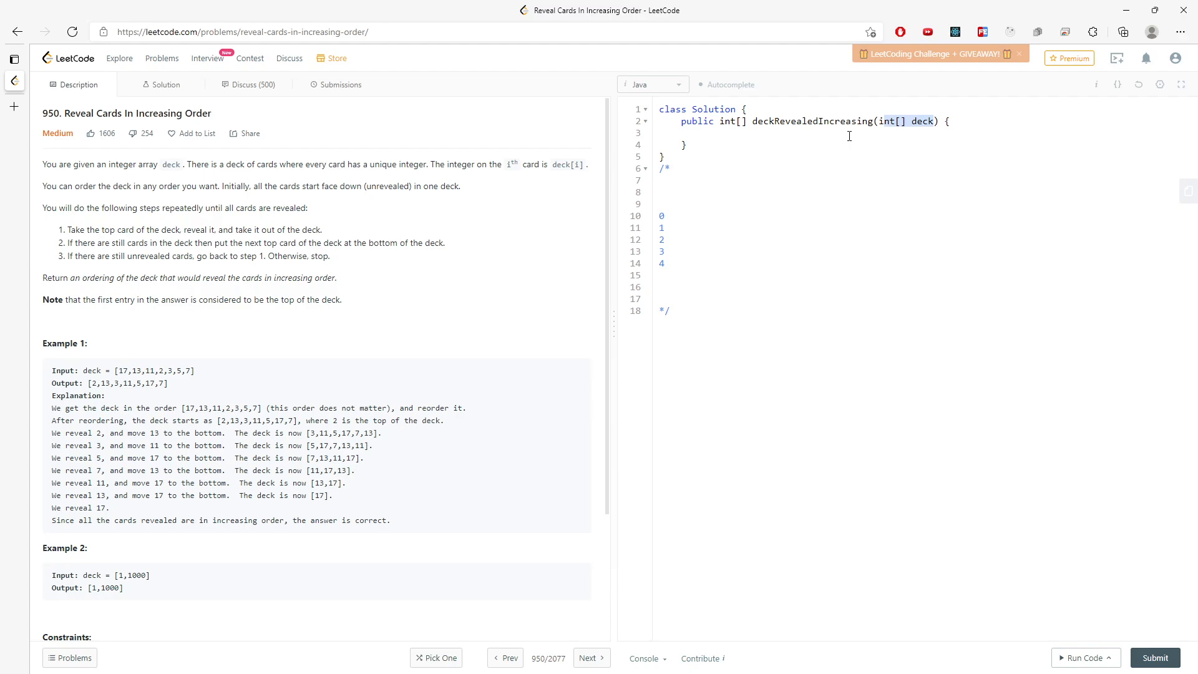
mouse_move(755, 139)
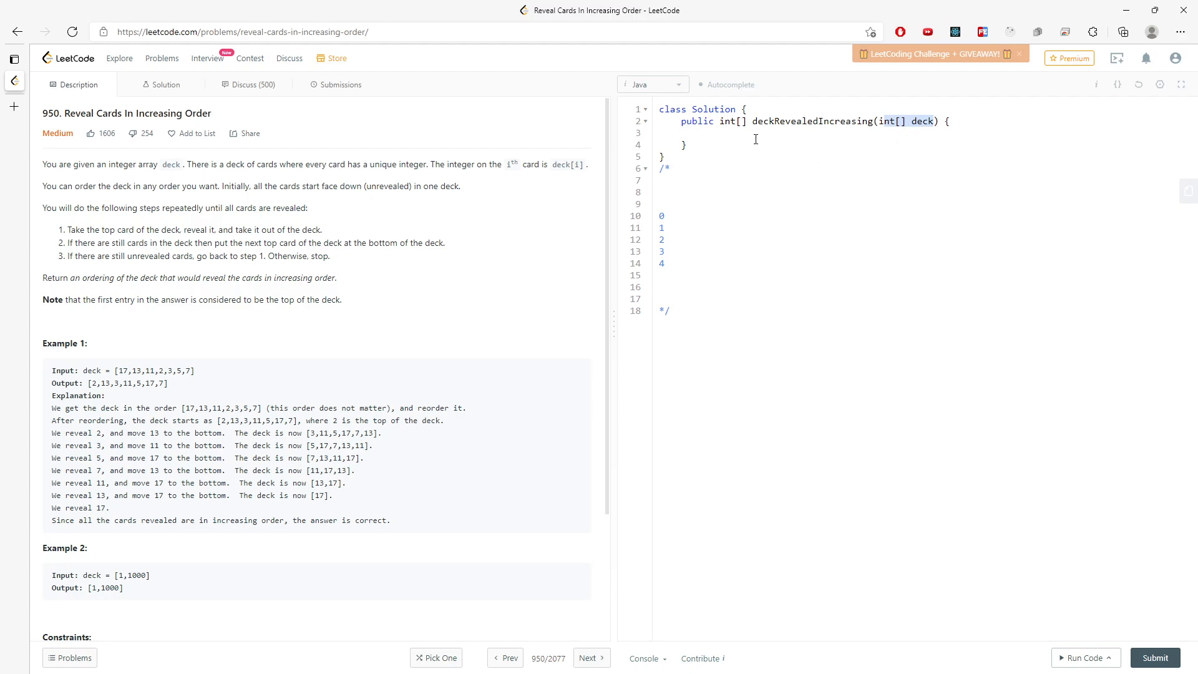
left_click(713, 131)
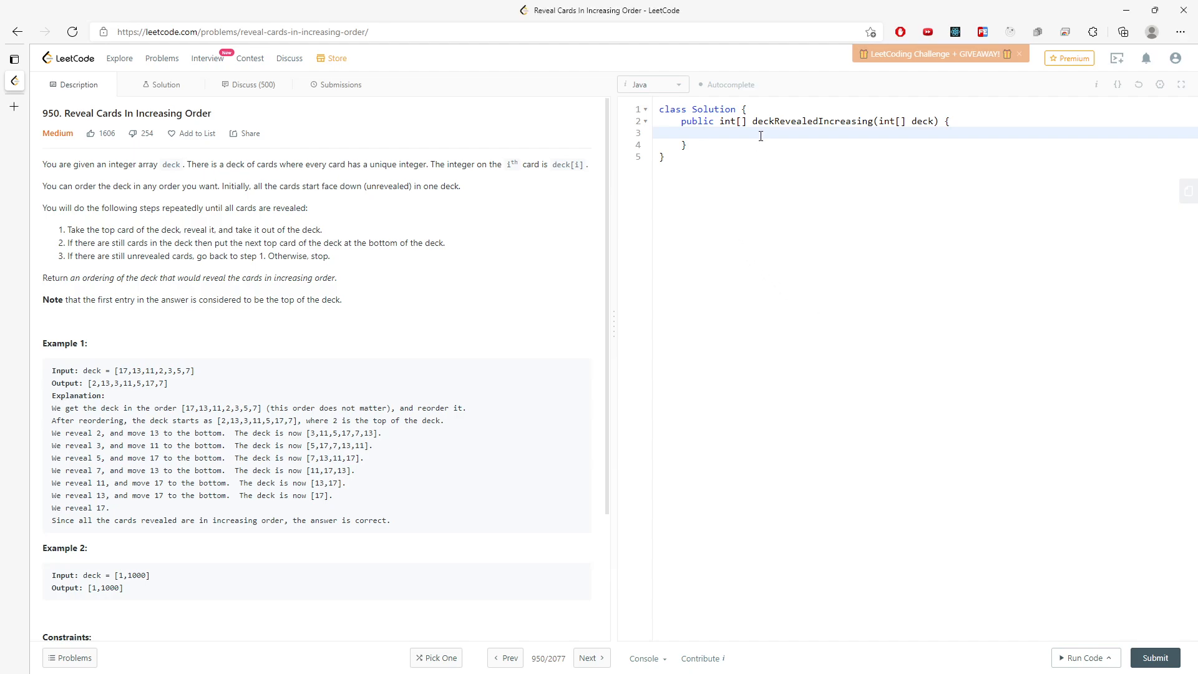
Declare a LinkedList<Integer> queue and sort the deck with Arrays.sort(deck).
left_click(702, 134)
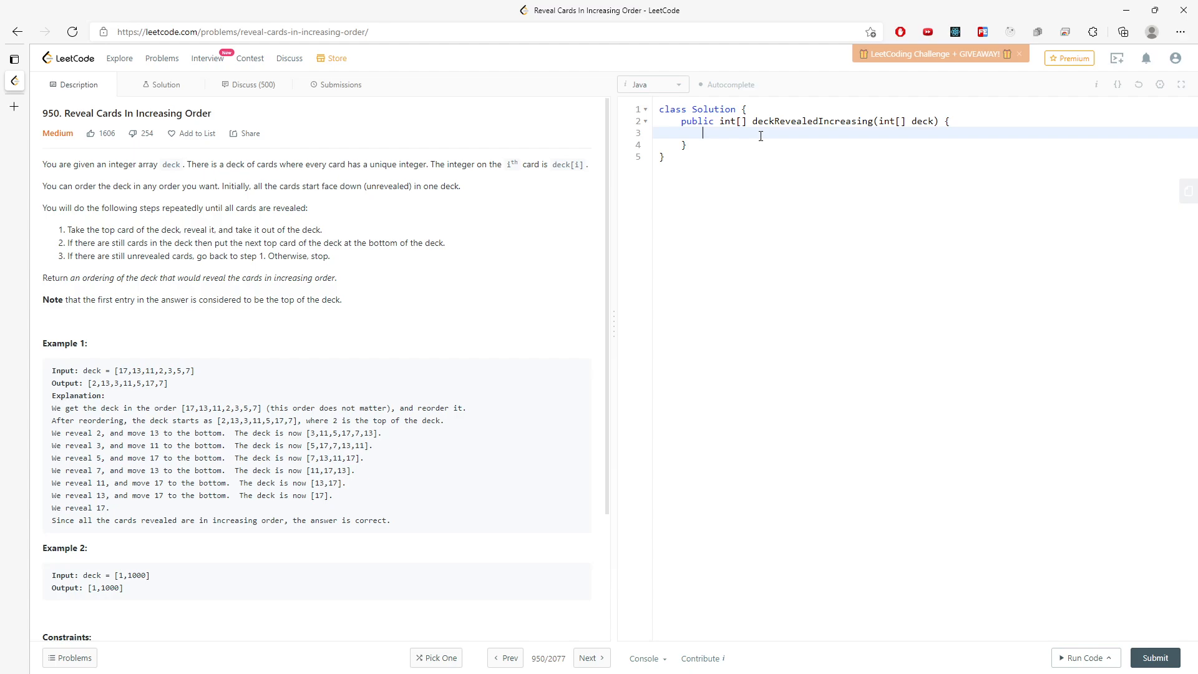
type("LinkedList<I")
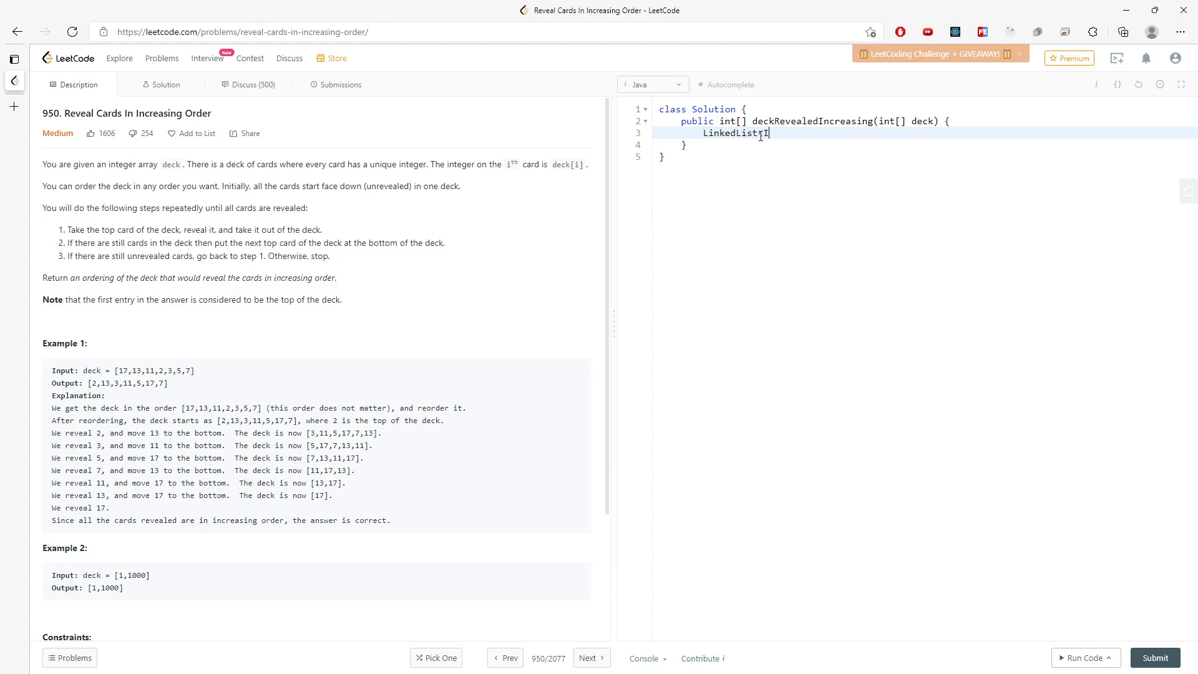
type("nteger> q")
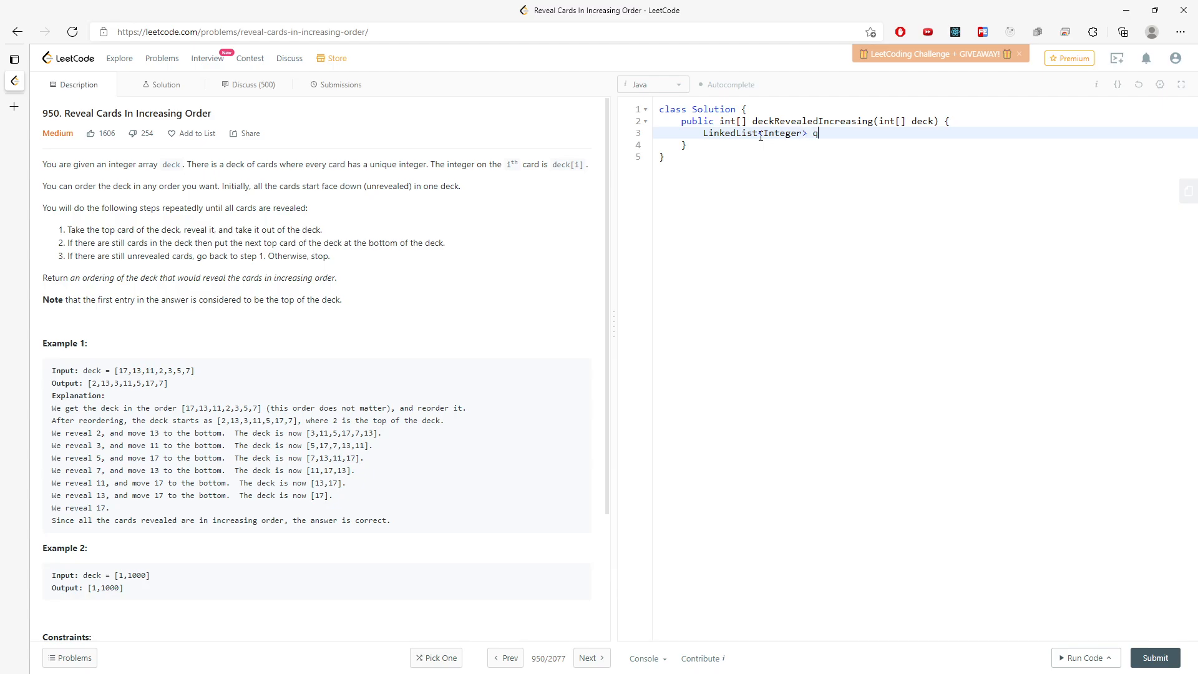
type("ueue = new LinkedList();")
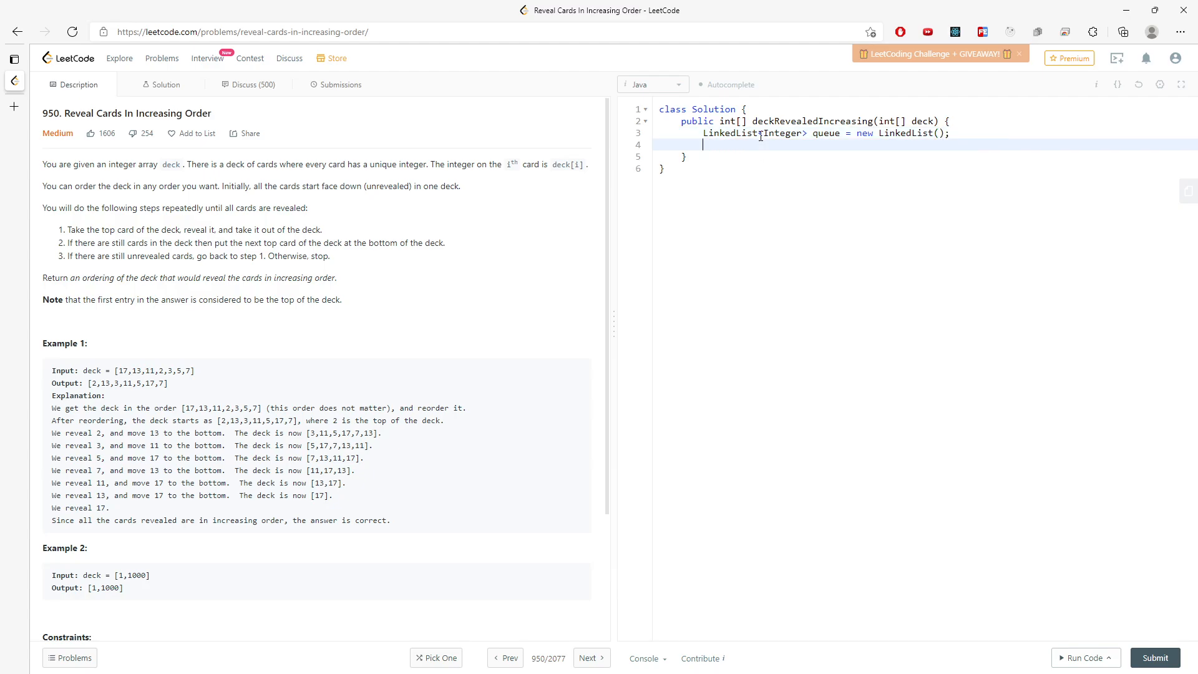
type("Array")
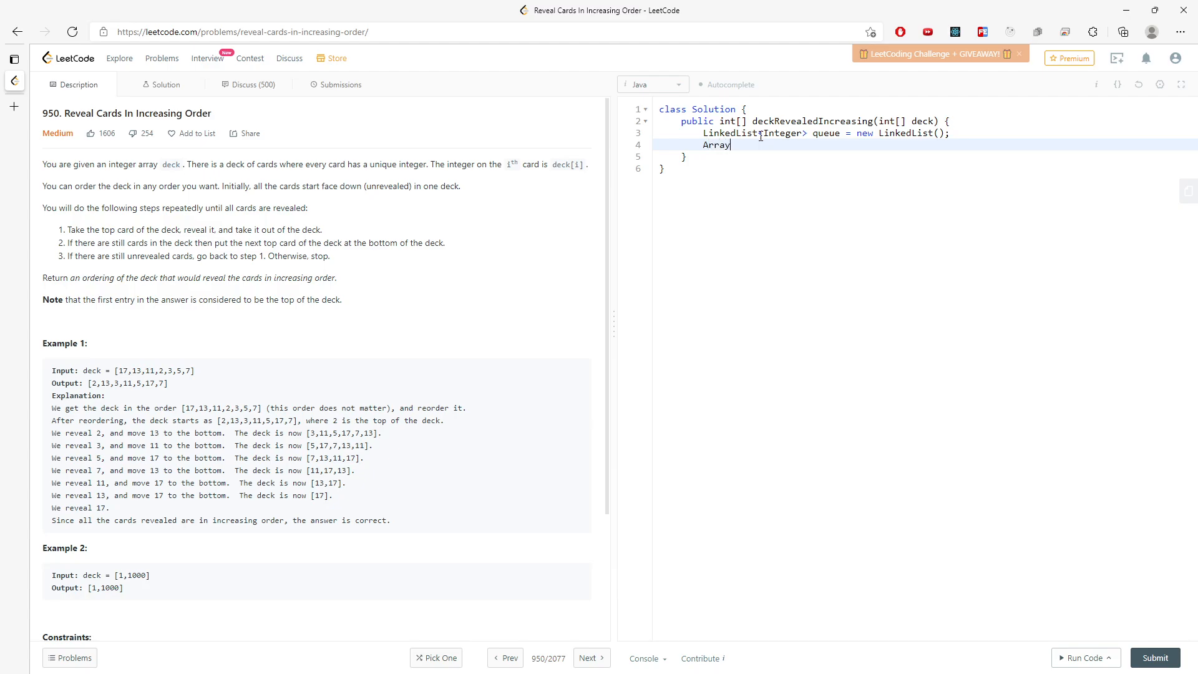
type(".sort(deck)")
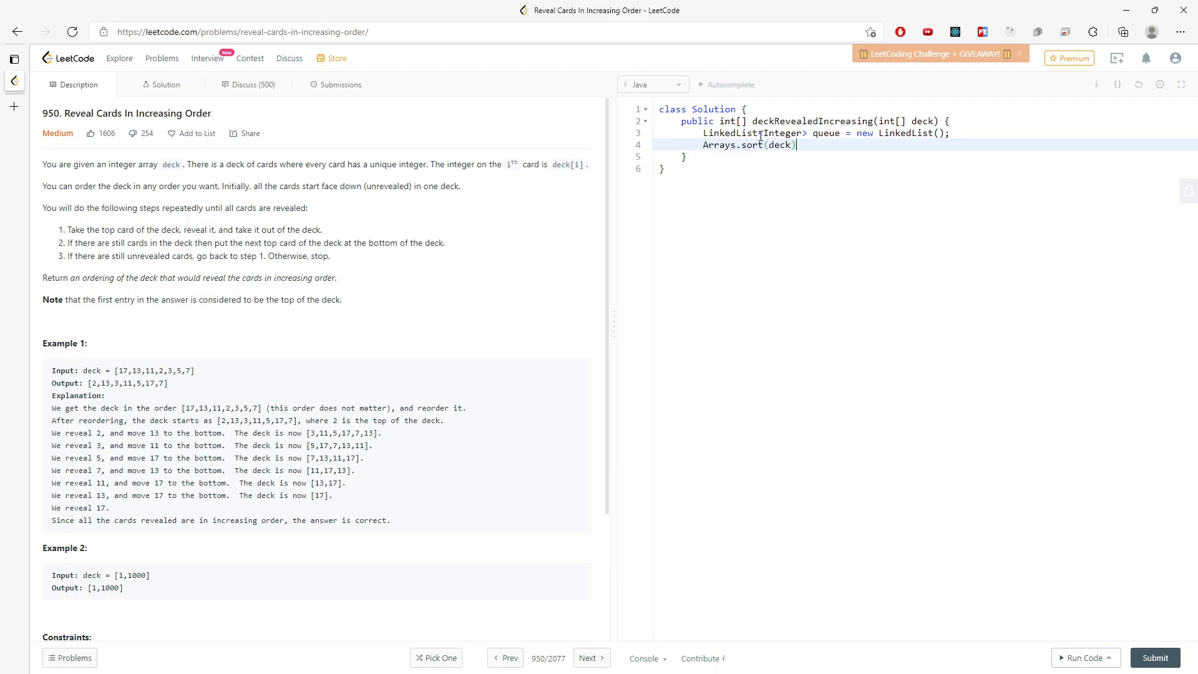
key("Enter")
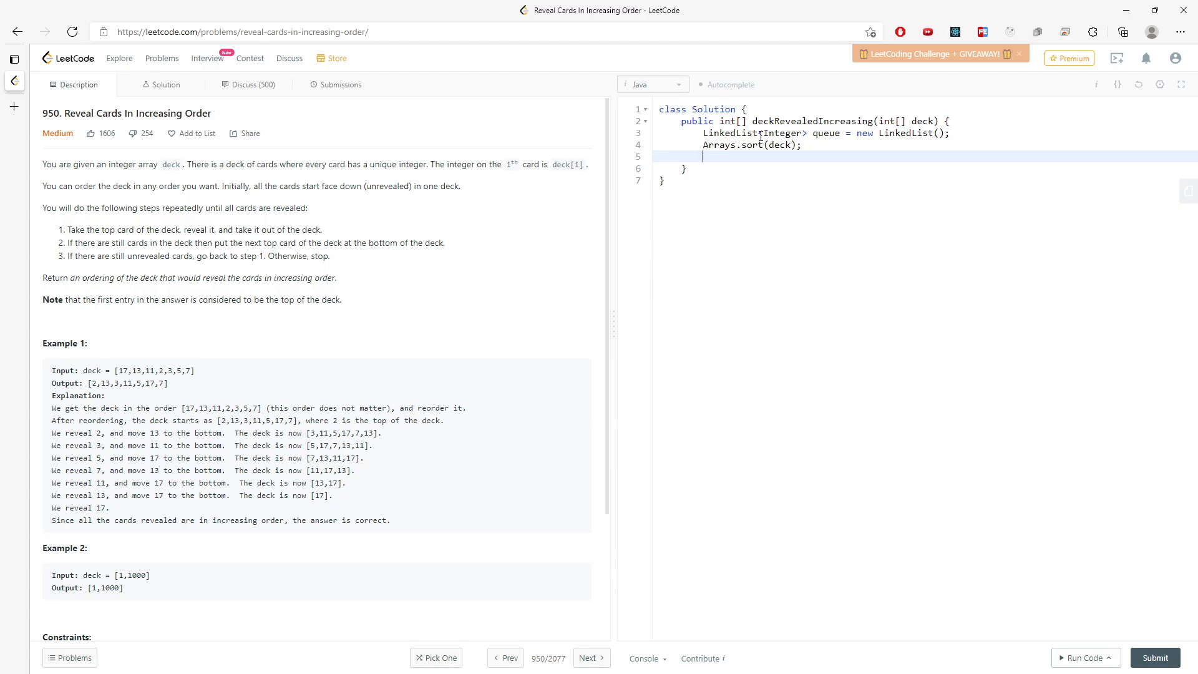
Set int n = deck.length and create the result array int[] res = new int[n].
type("int[] res =")
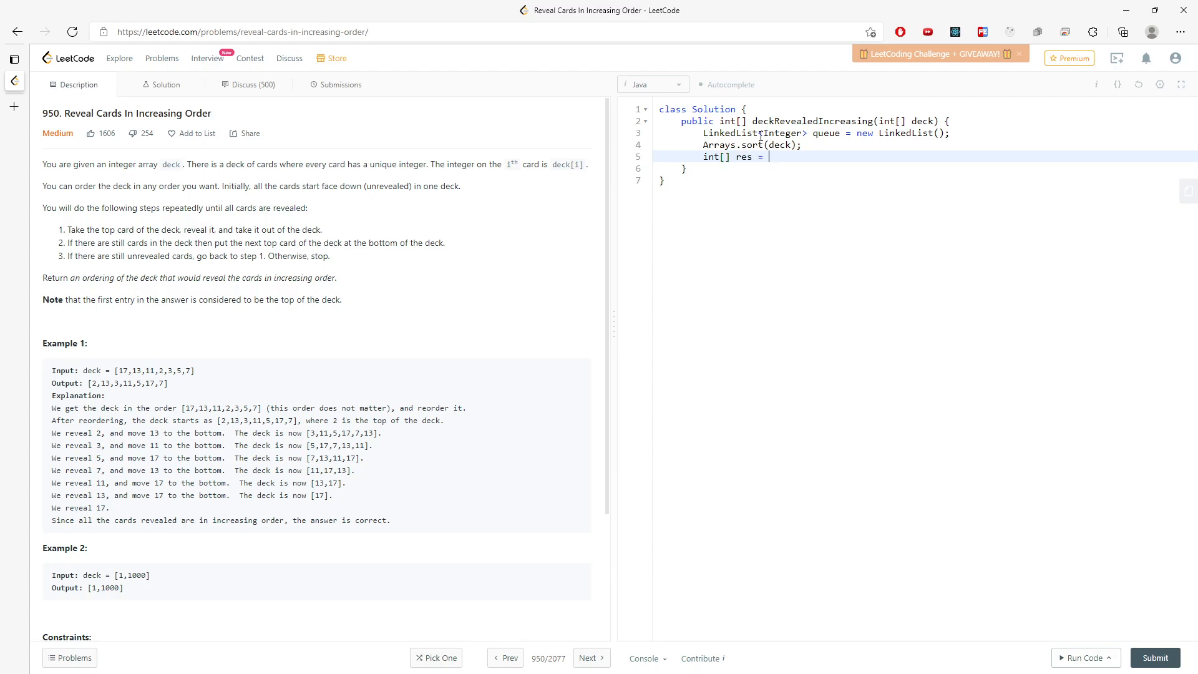
type("new int[]")
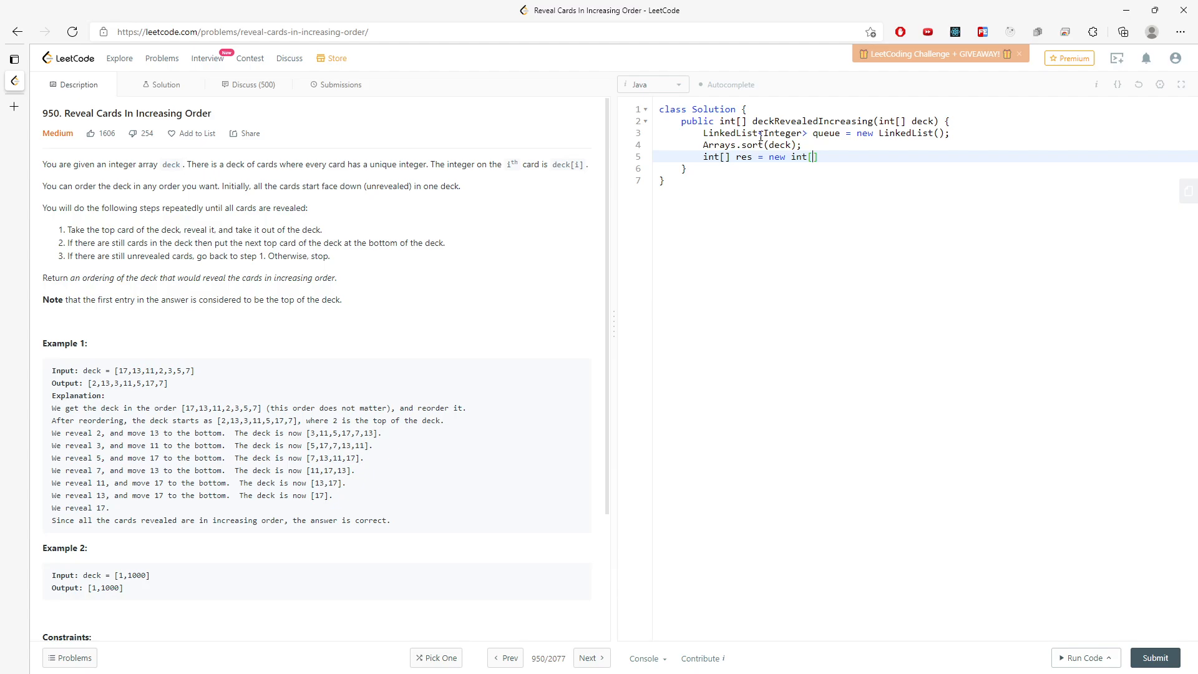
type("int n =")
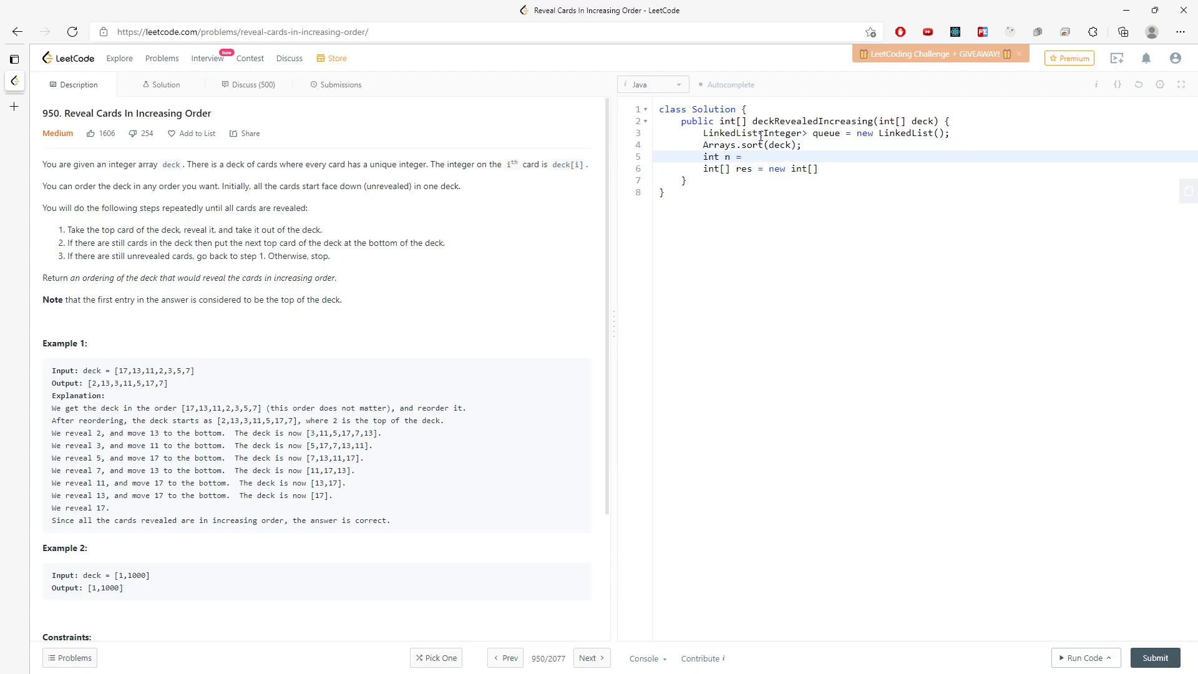
type("deck.length;")
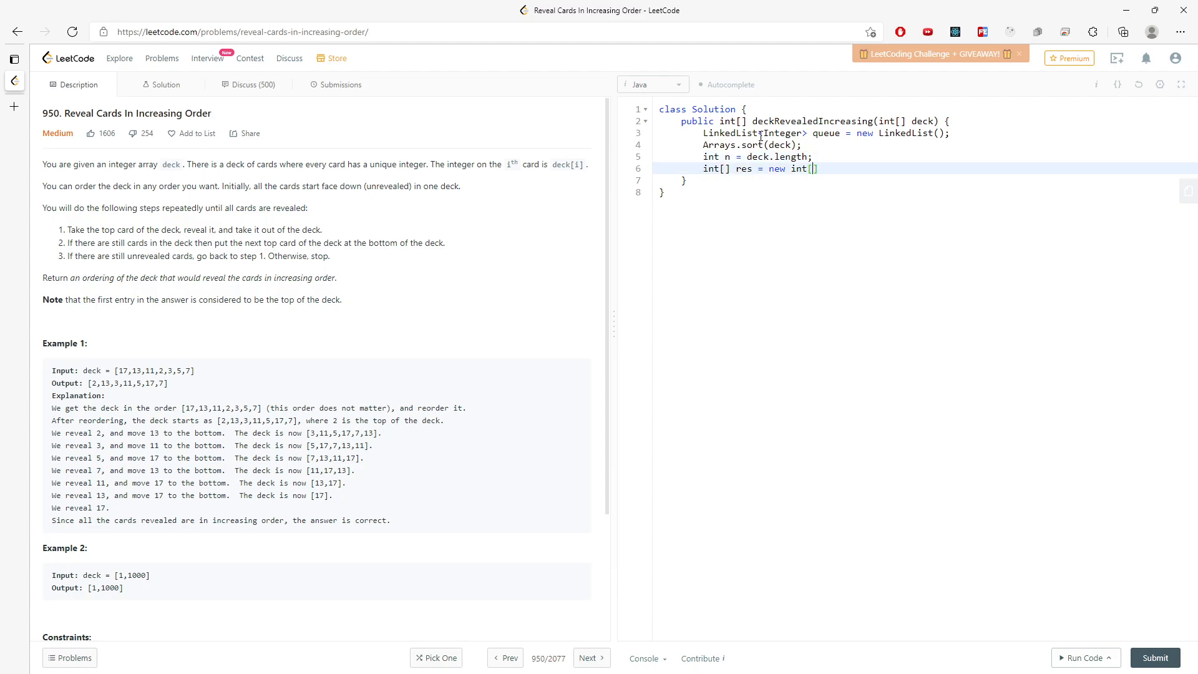
type("n];")
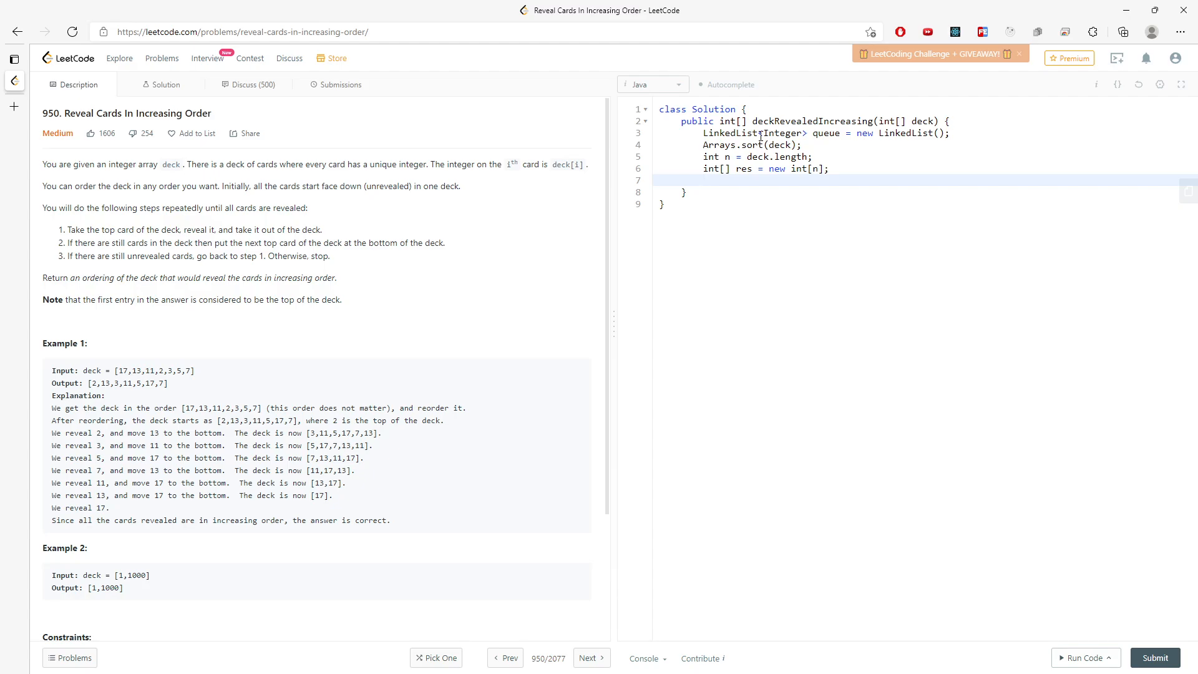
Add a for loop from 0 to n that offers each index i into the queue.
type("for(int i =")
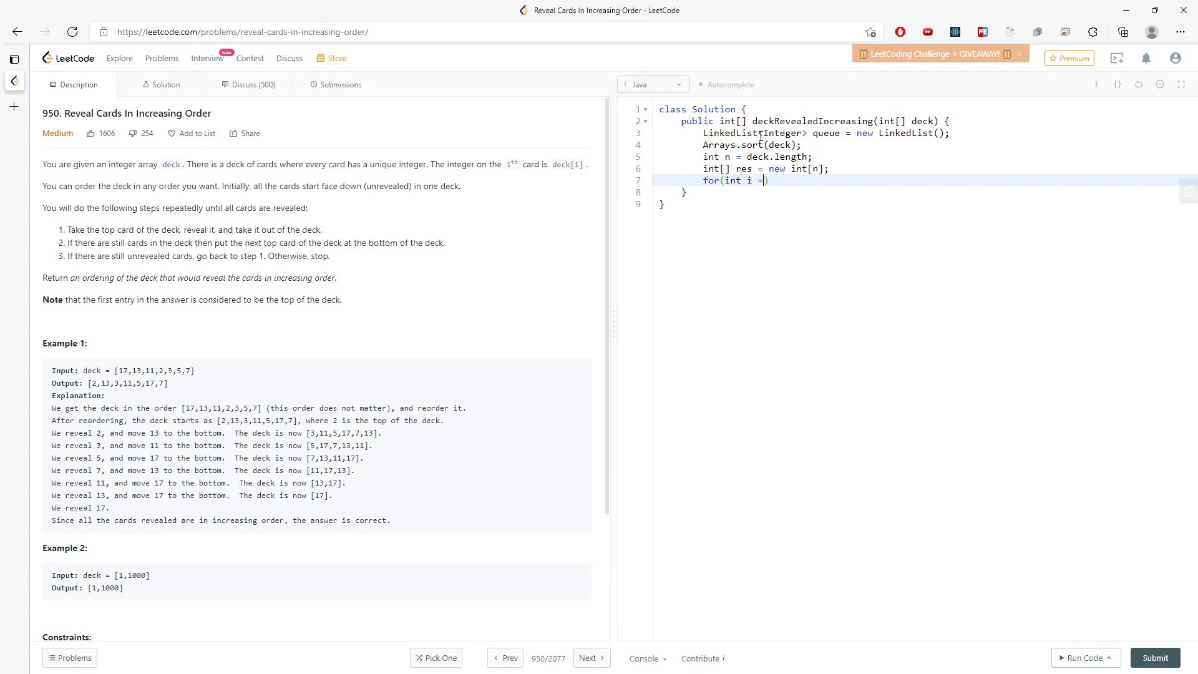
type("0; i < n; i+")
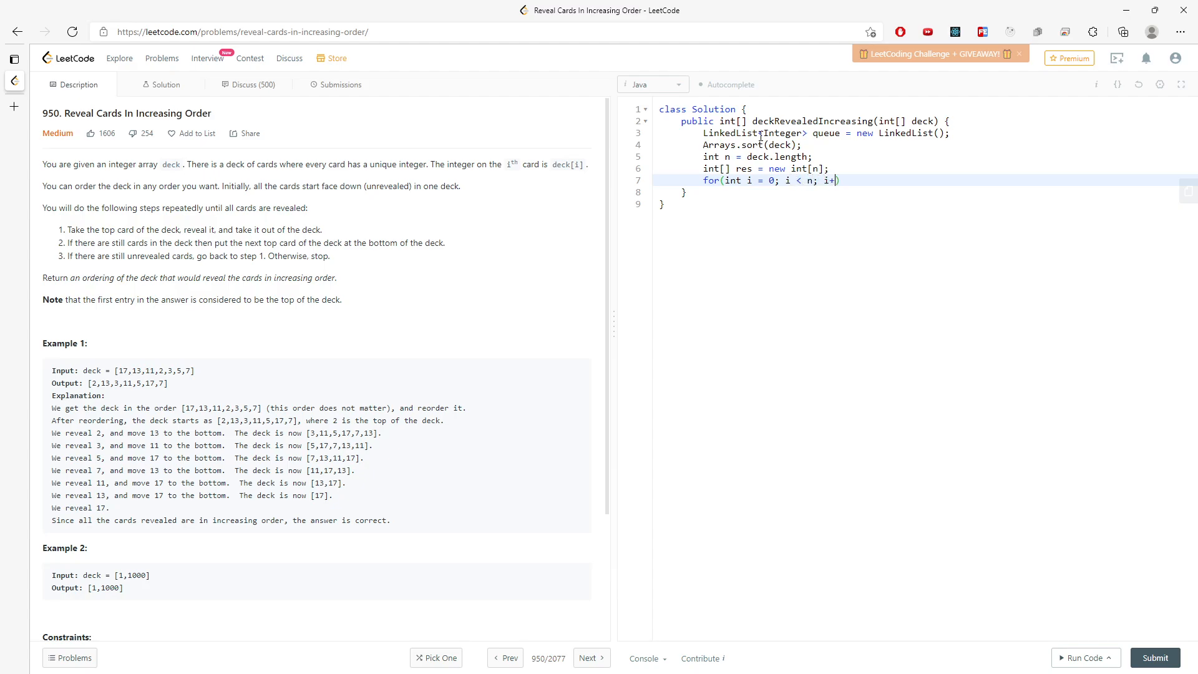
type("+")
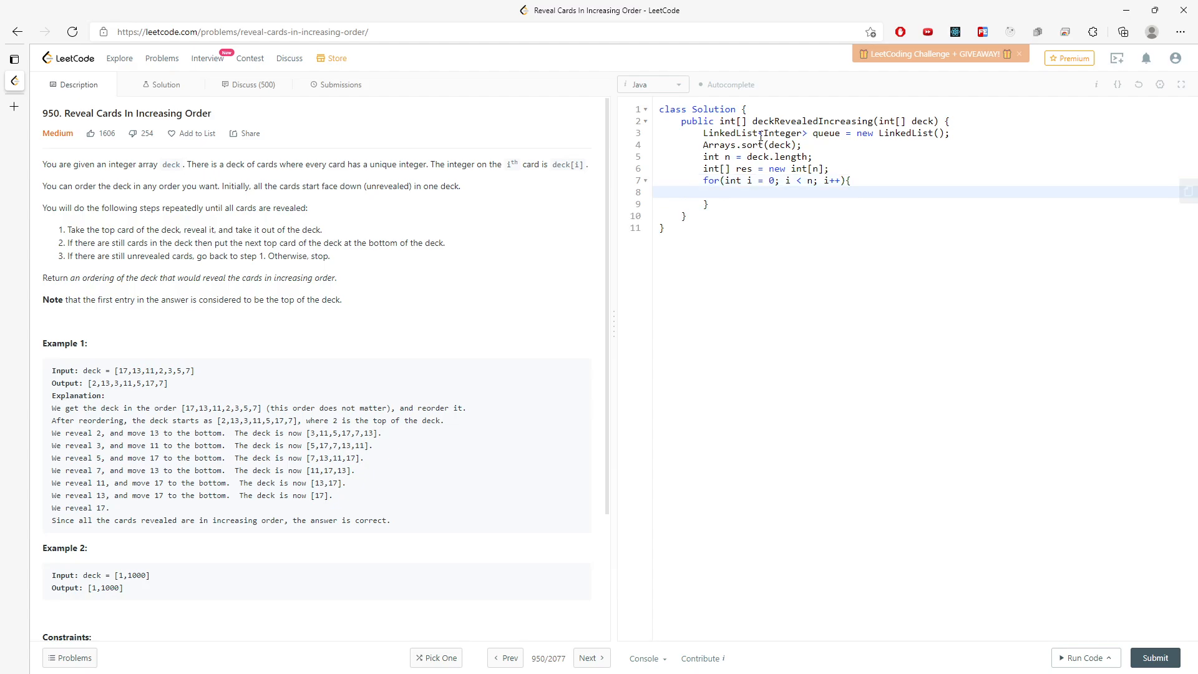
type("queue.offer(i);")
type("for(int i ")
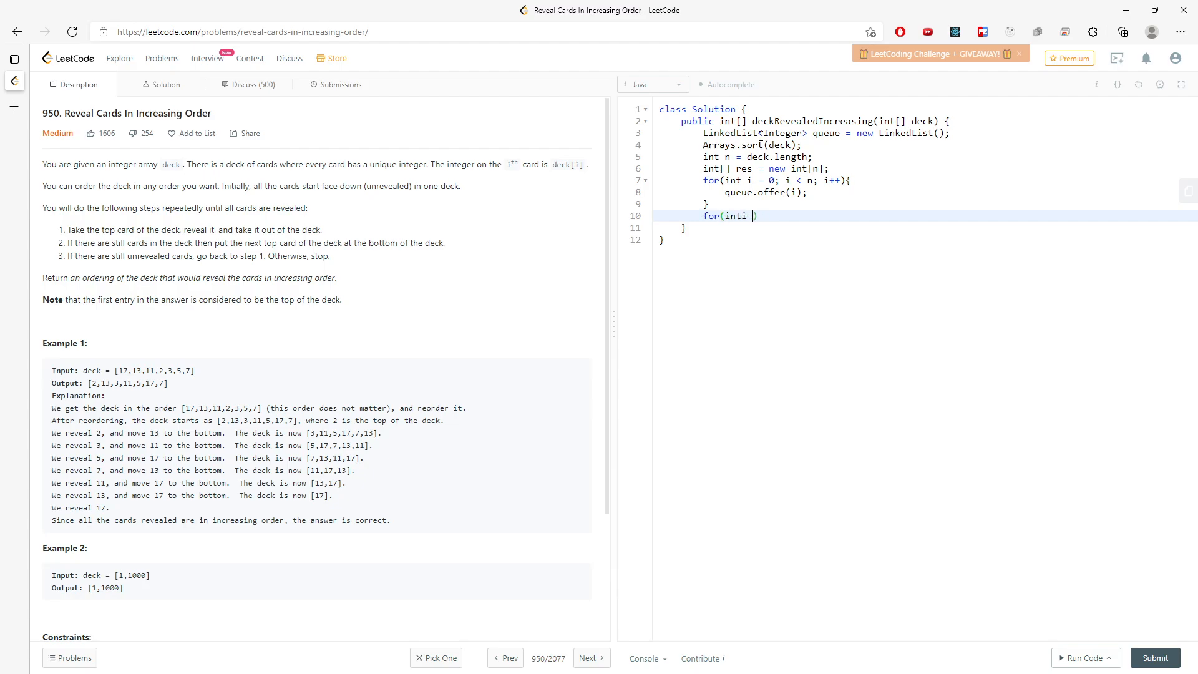
Start a second for loop over i from 0 to n that begins assigning into res[].
type("= =-")
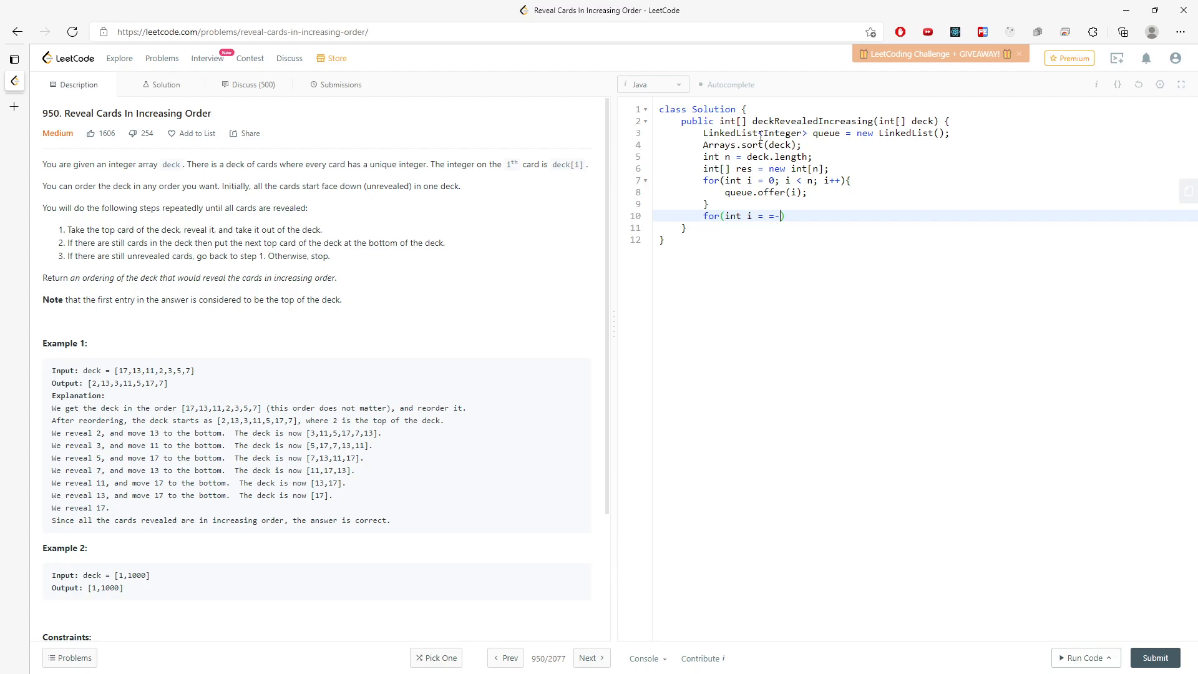
type("0;")
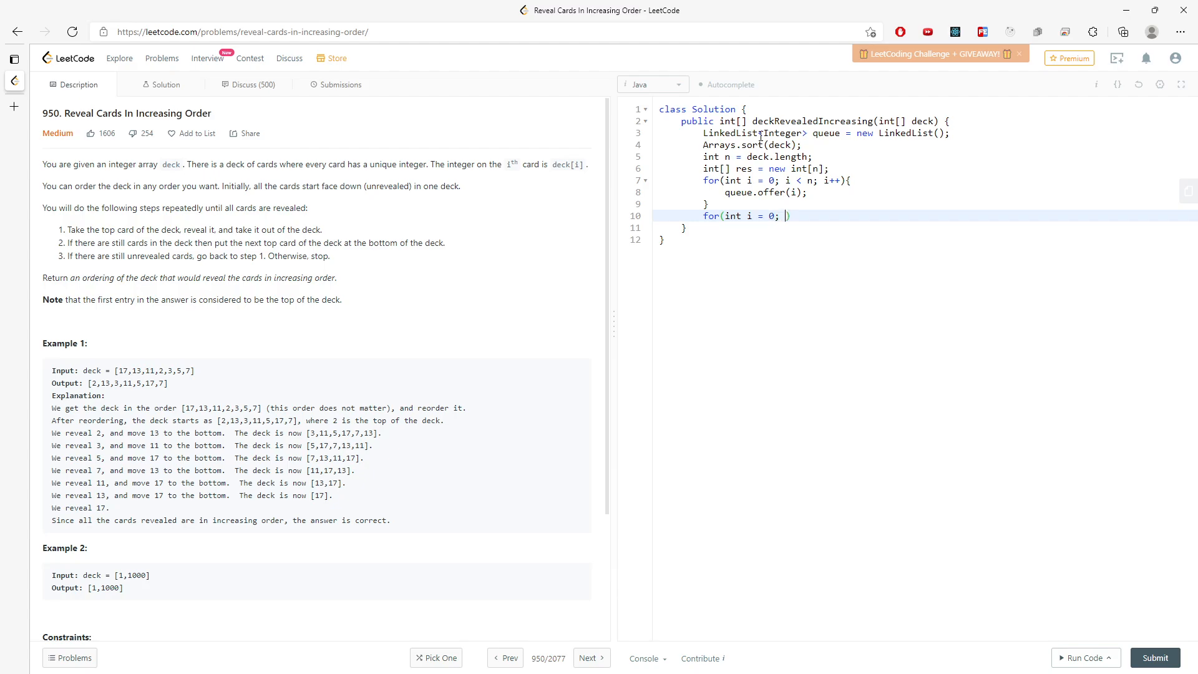
type("i < n; i")
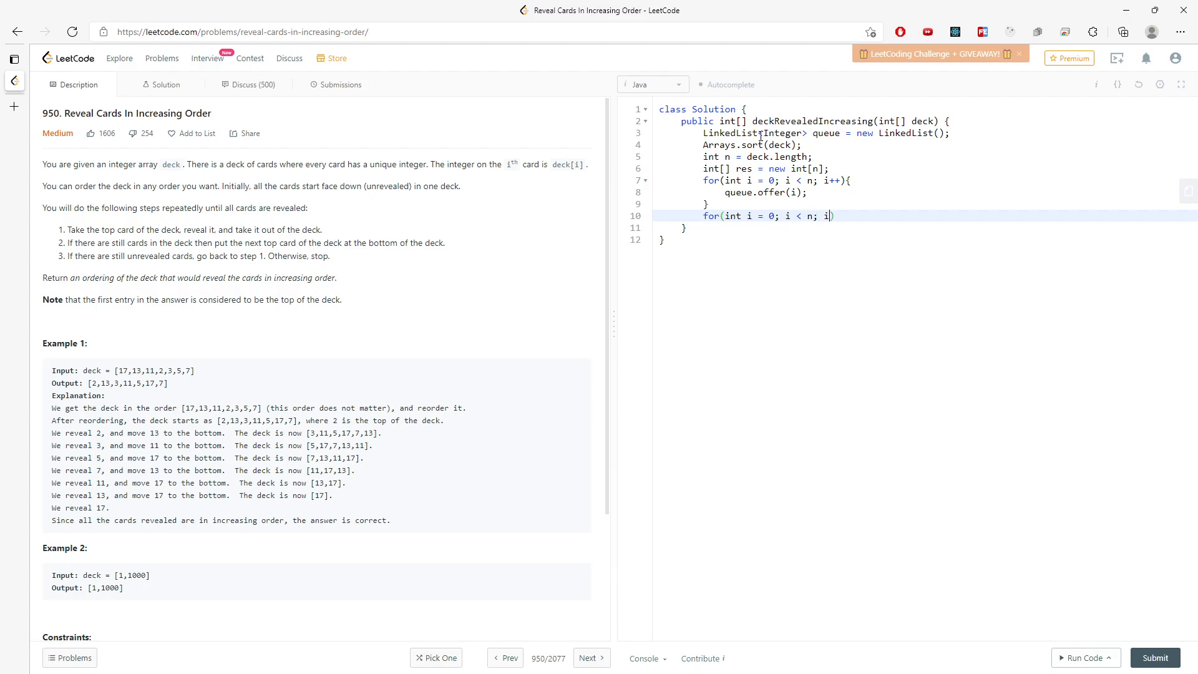
type("++){")
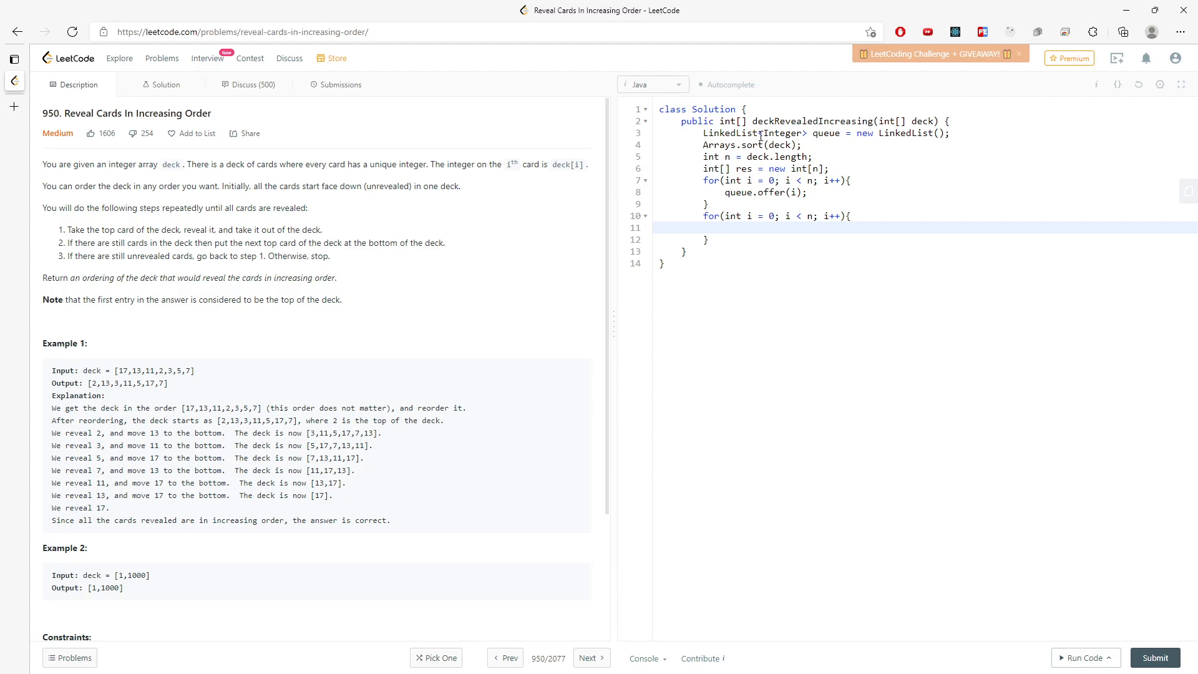
type("res[]")
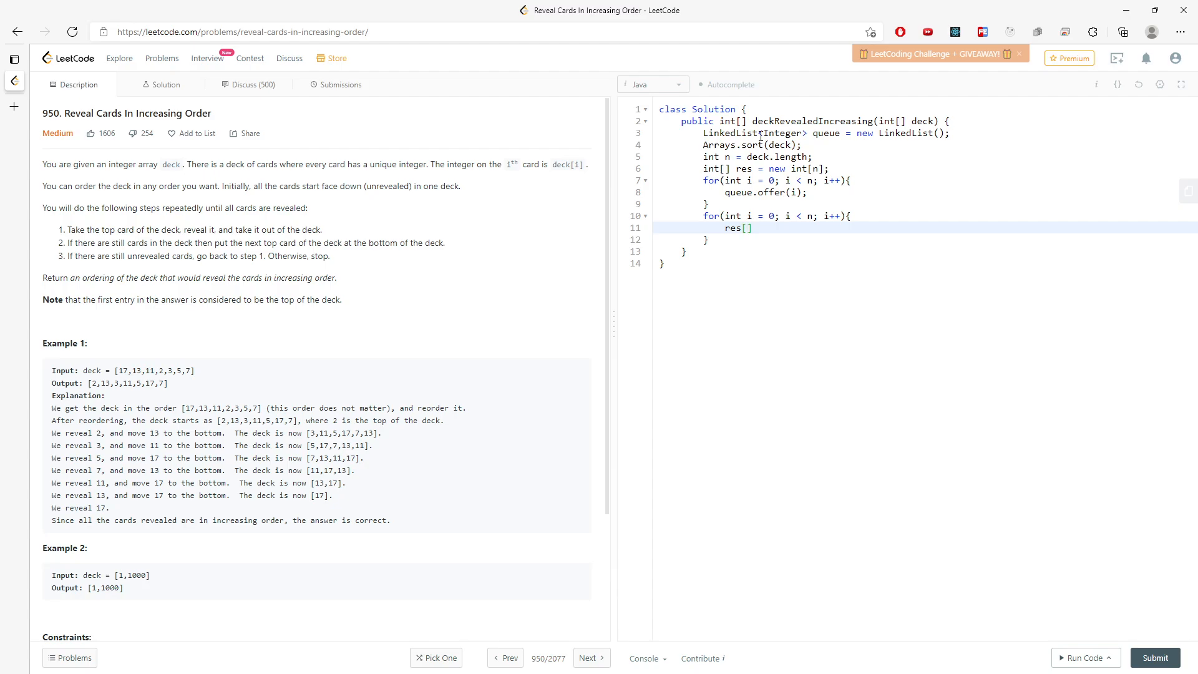
Complete the loop statement res[queue.poll()] = deck[i]; assigning the next sorted card.
type("queue.poll(")
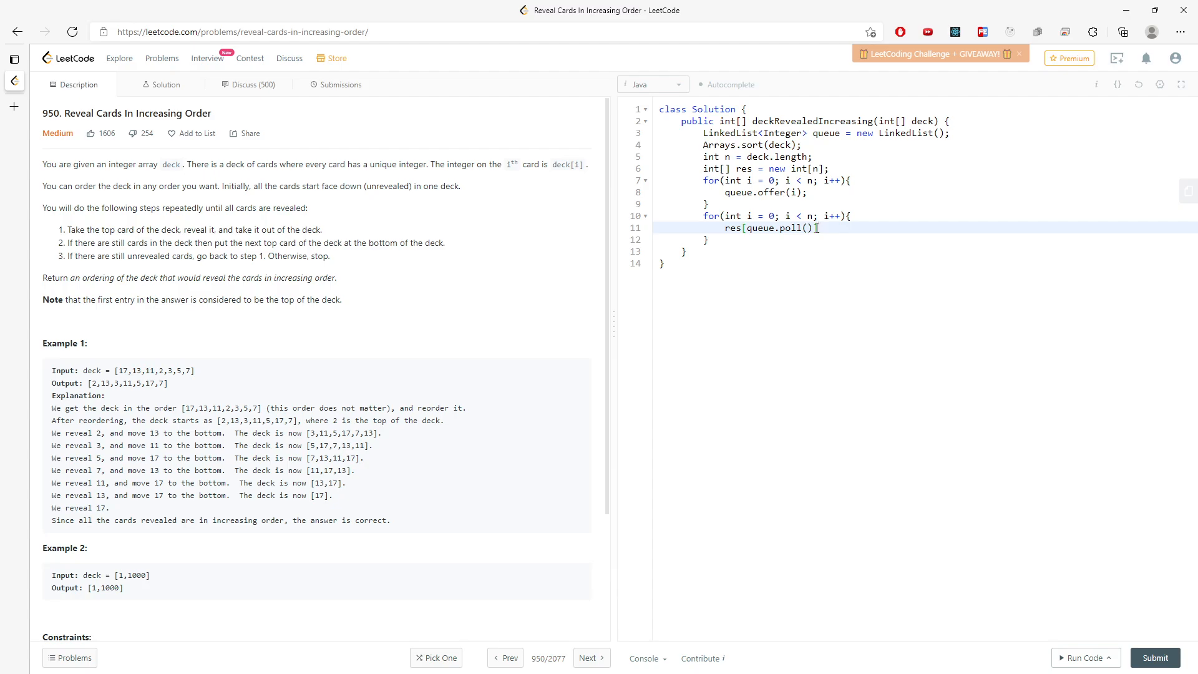
type("=")
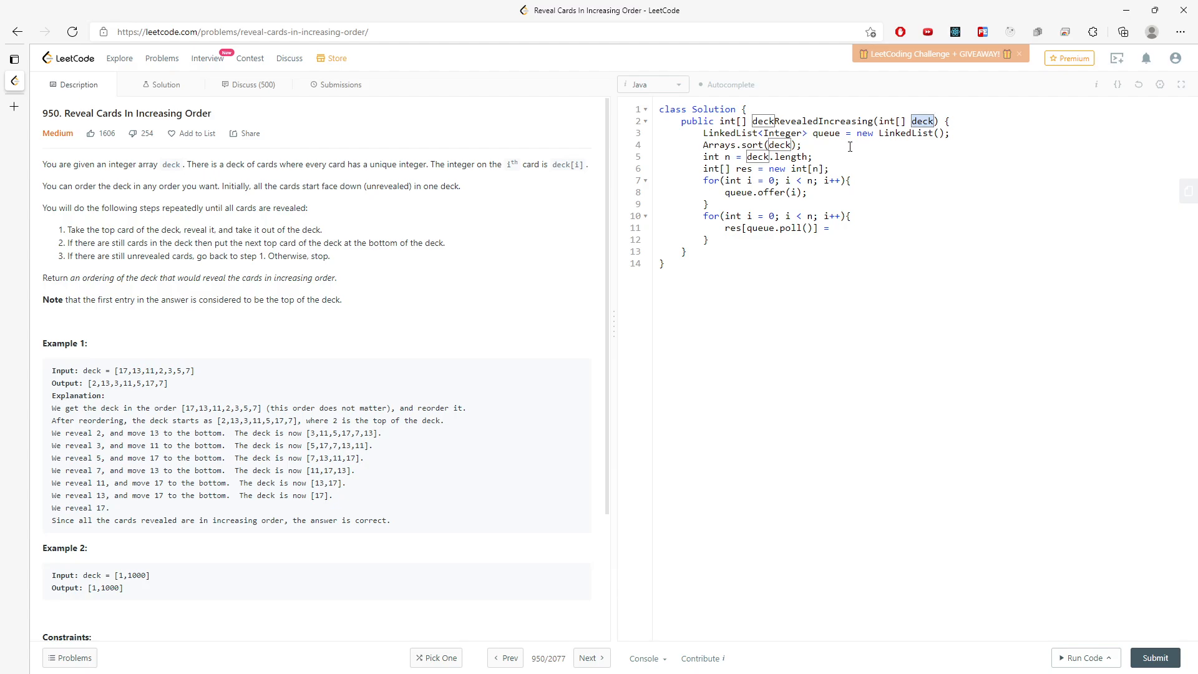
left_click(849, 216)
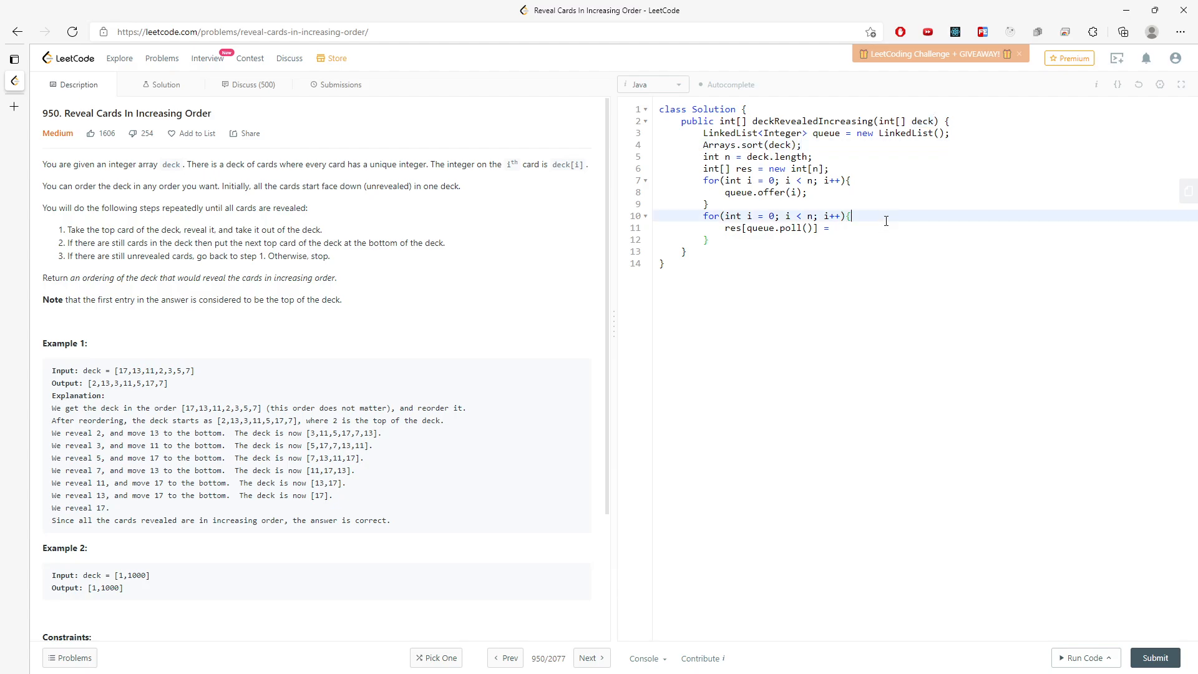
type("deck[]")
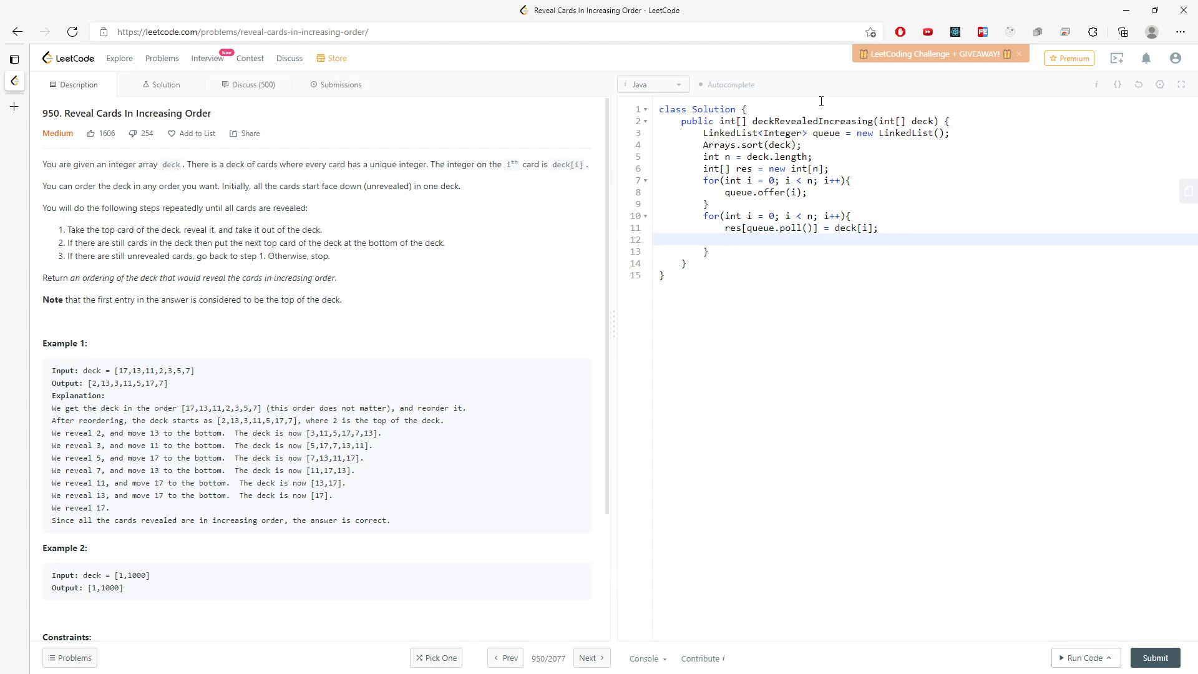
mouse_move(817, 192)
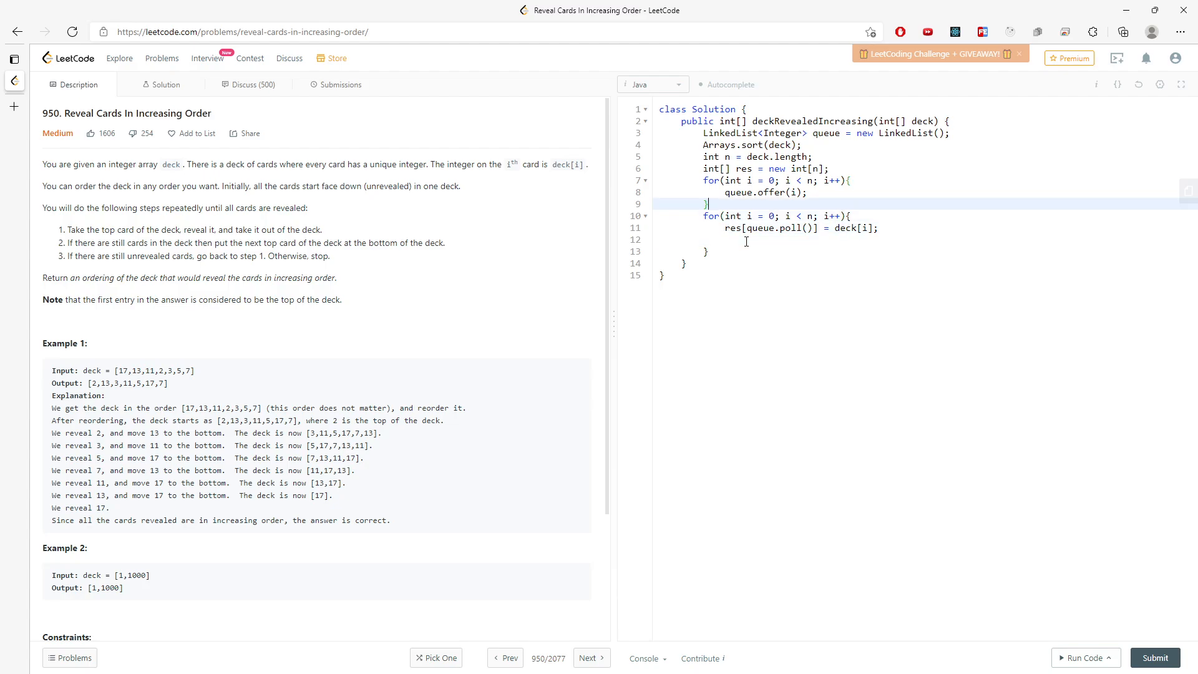
Sketch the index sequence 0, 1, 2, 3, 4 on a scratch line and rotate it so 1 moves to the back.
type("0,")
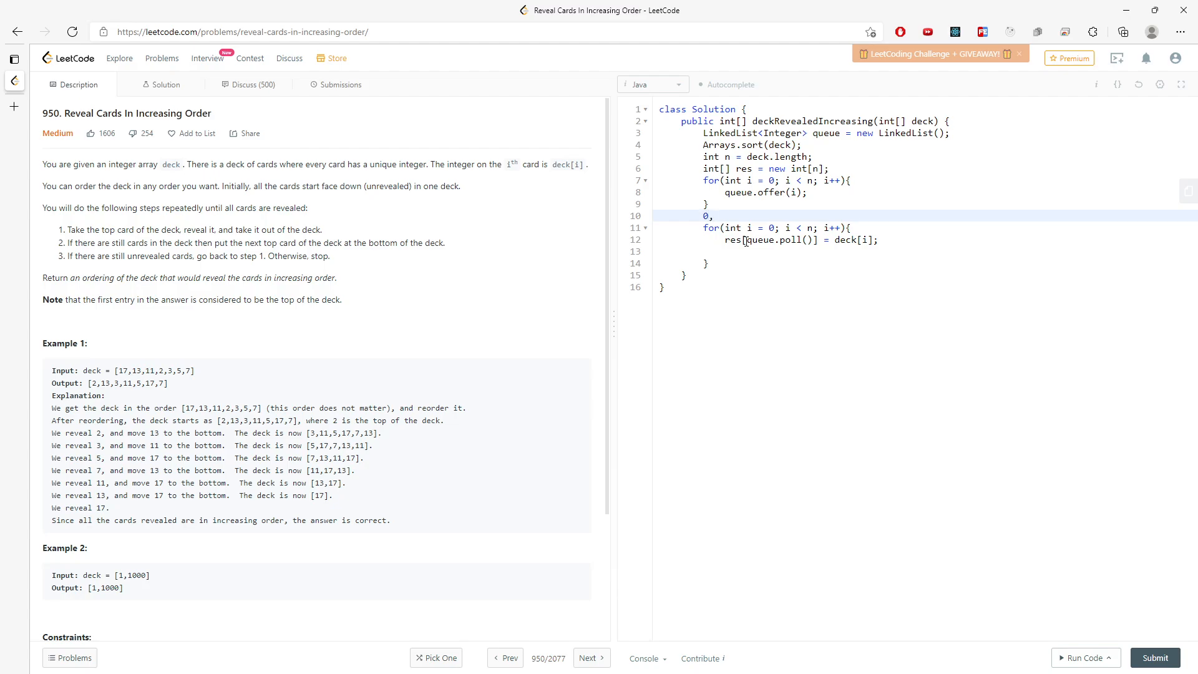
type("1, 2, 3")
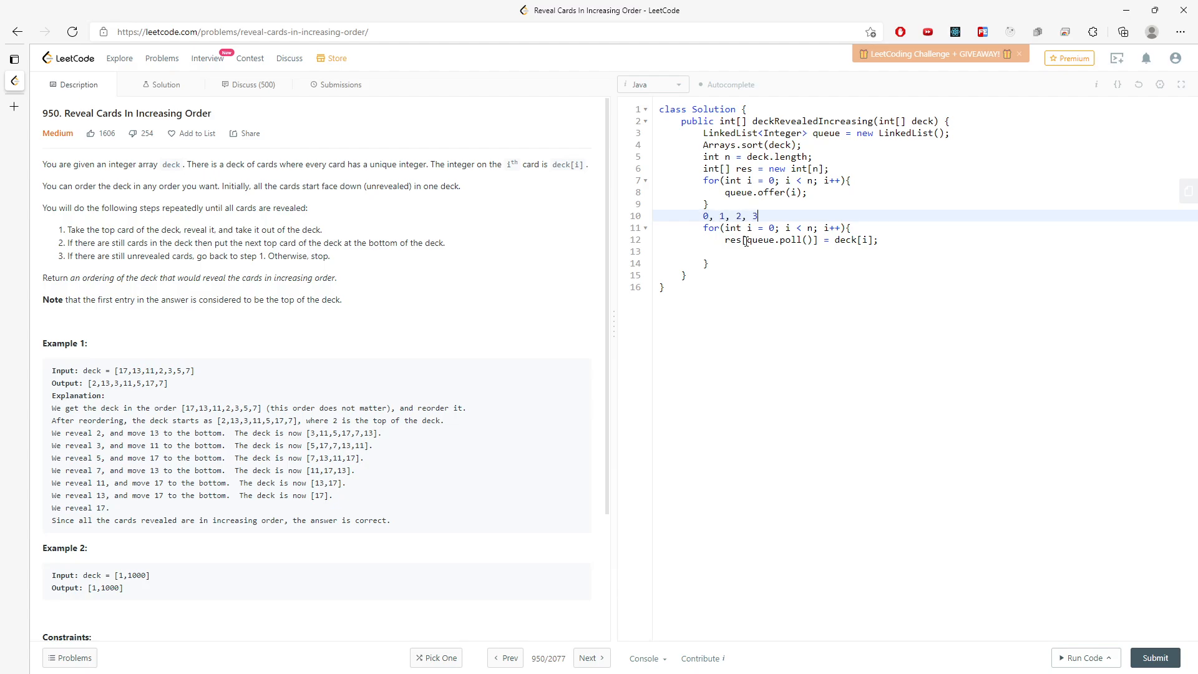
type(", 4")
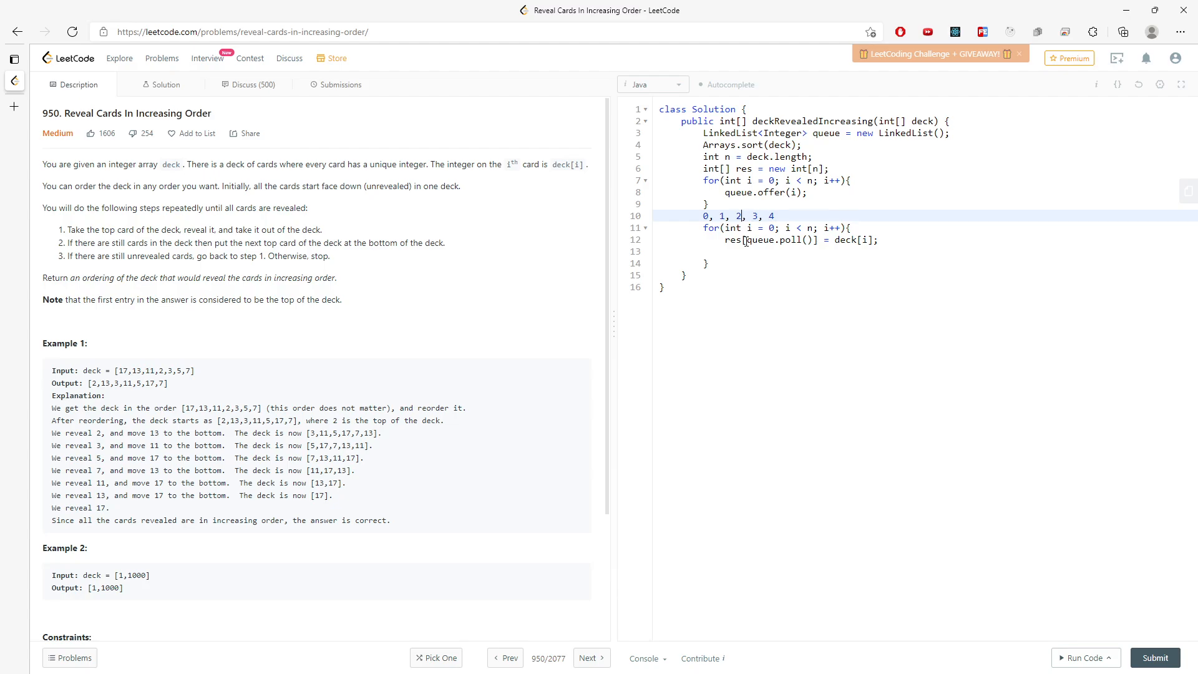
key("Backspace")
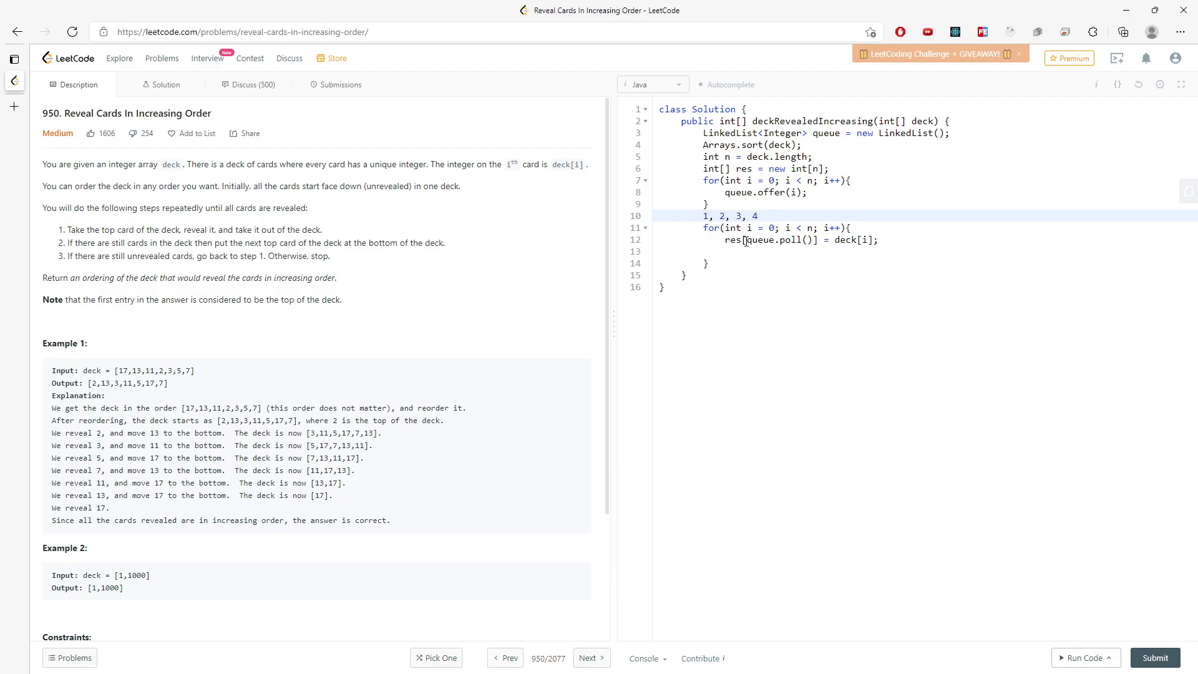
key("BackSpace")
type("queu")
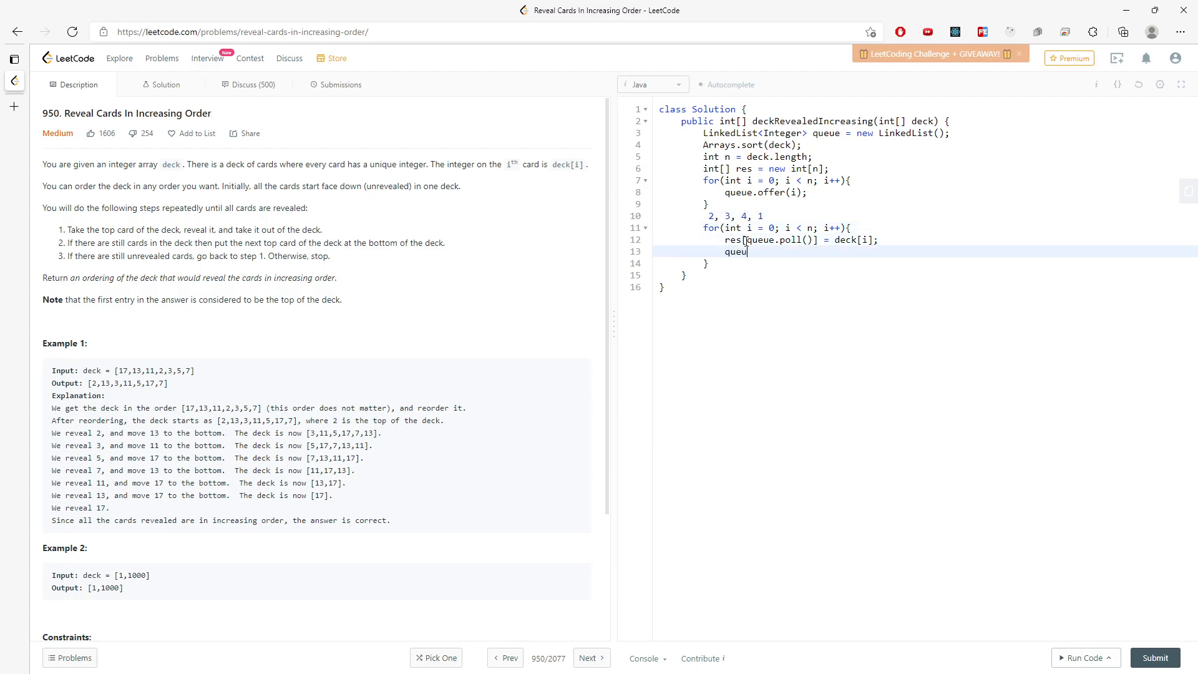
Add queue.offer(queue.poll()); inside the loop and return res at the end.
type("e.off")
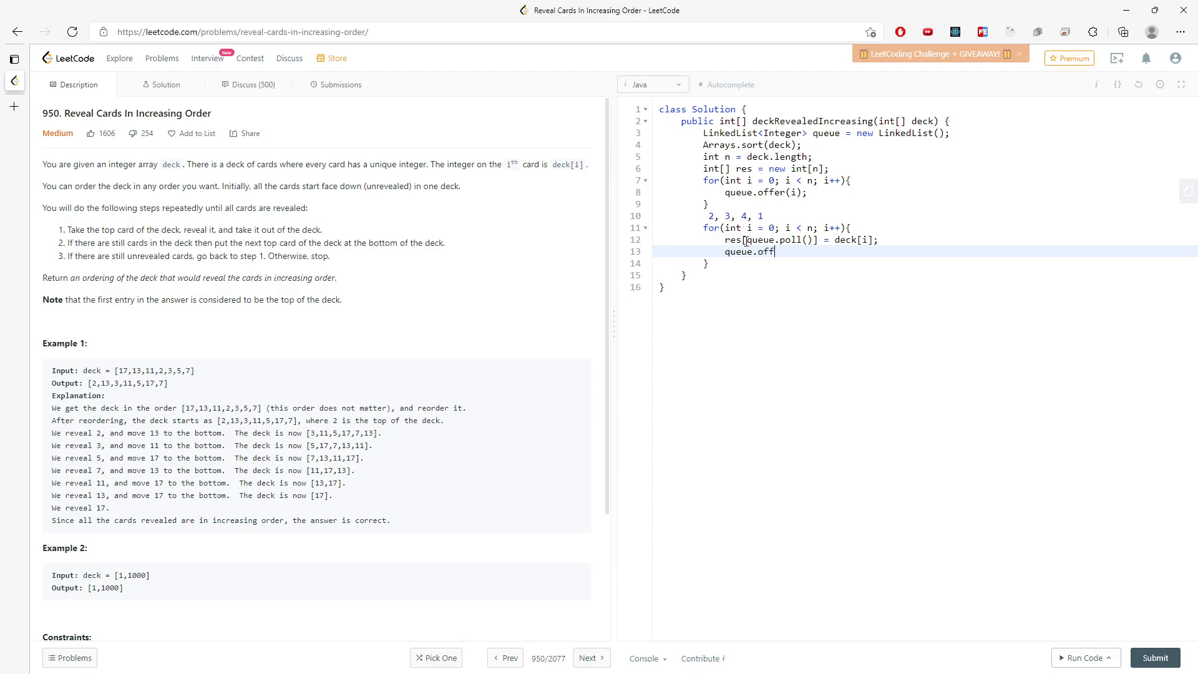
type("er(queue.")
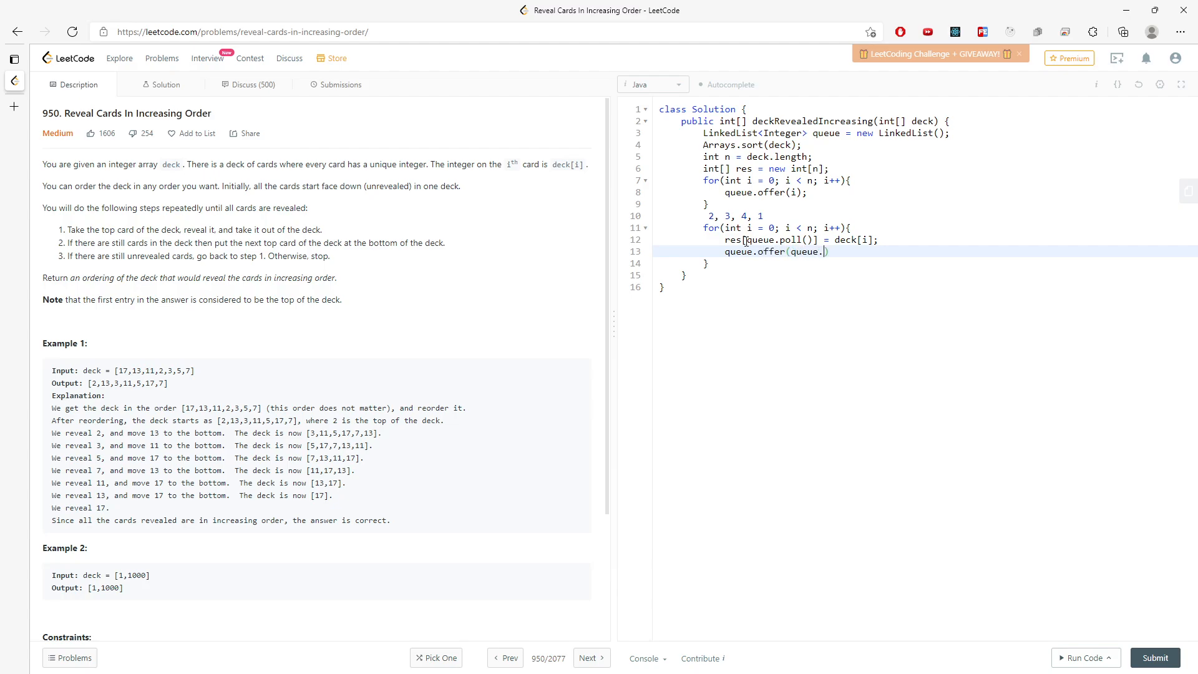
type("poll());")
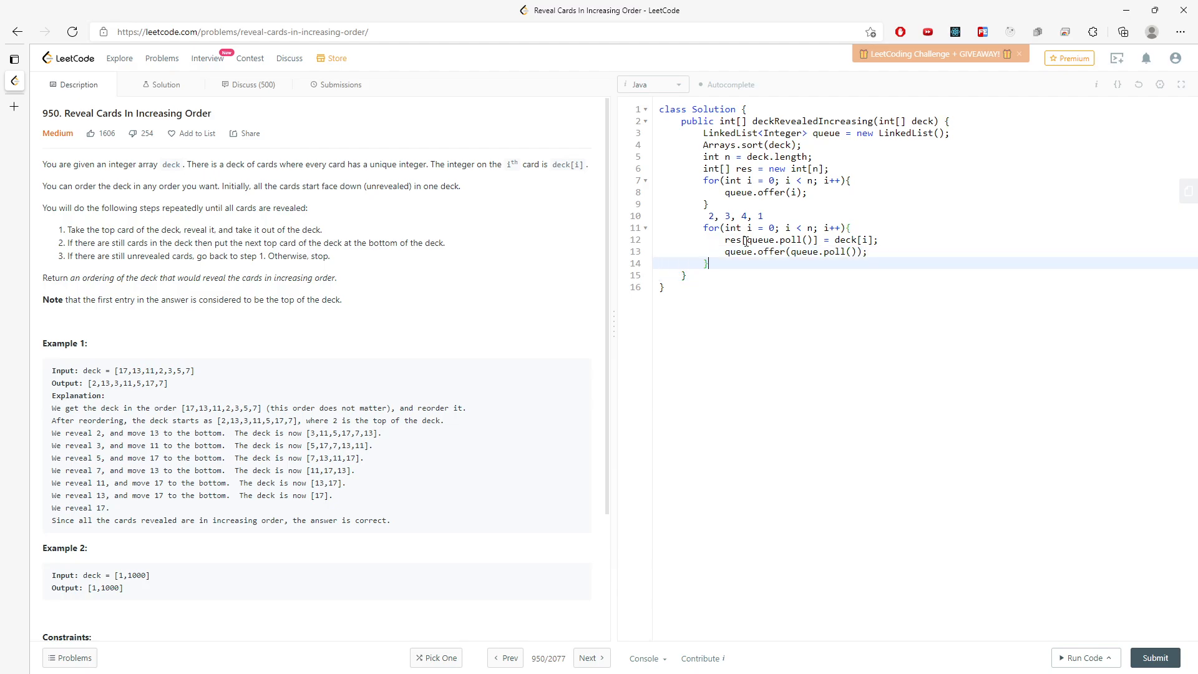
type("return")
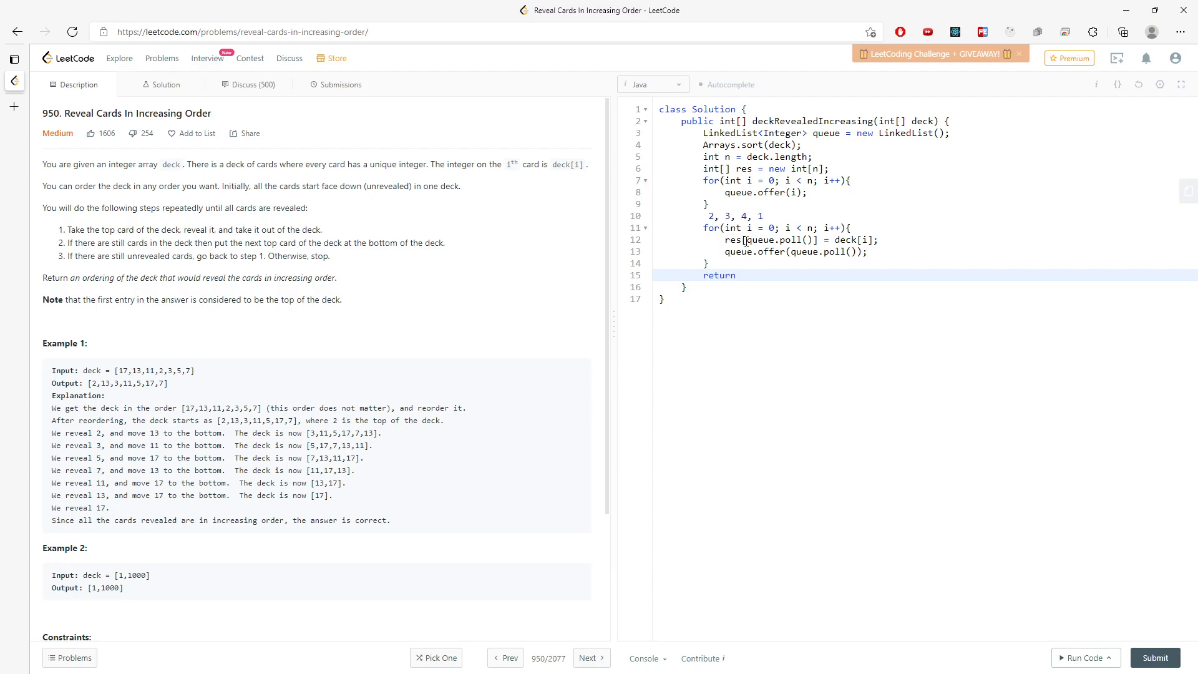
type("res;")
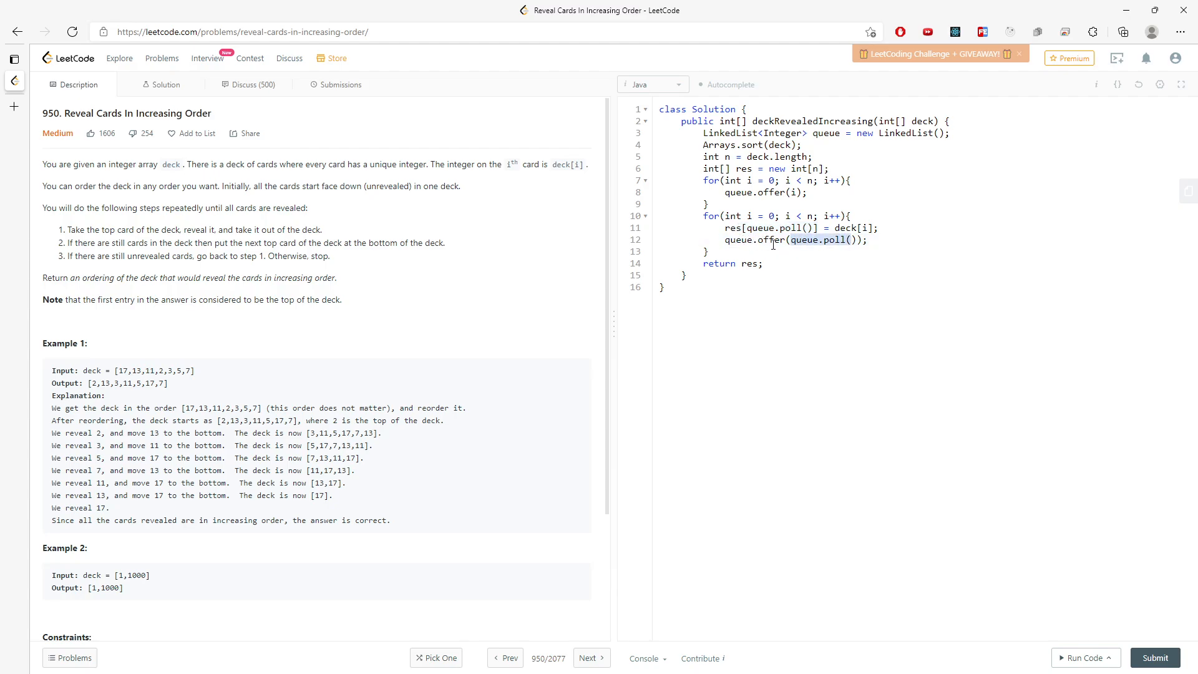
Submit the solution, see it accepted, hide the results and return to the Description view.
left_click(1081, 657)
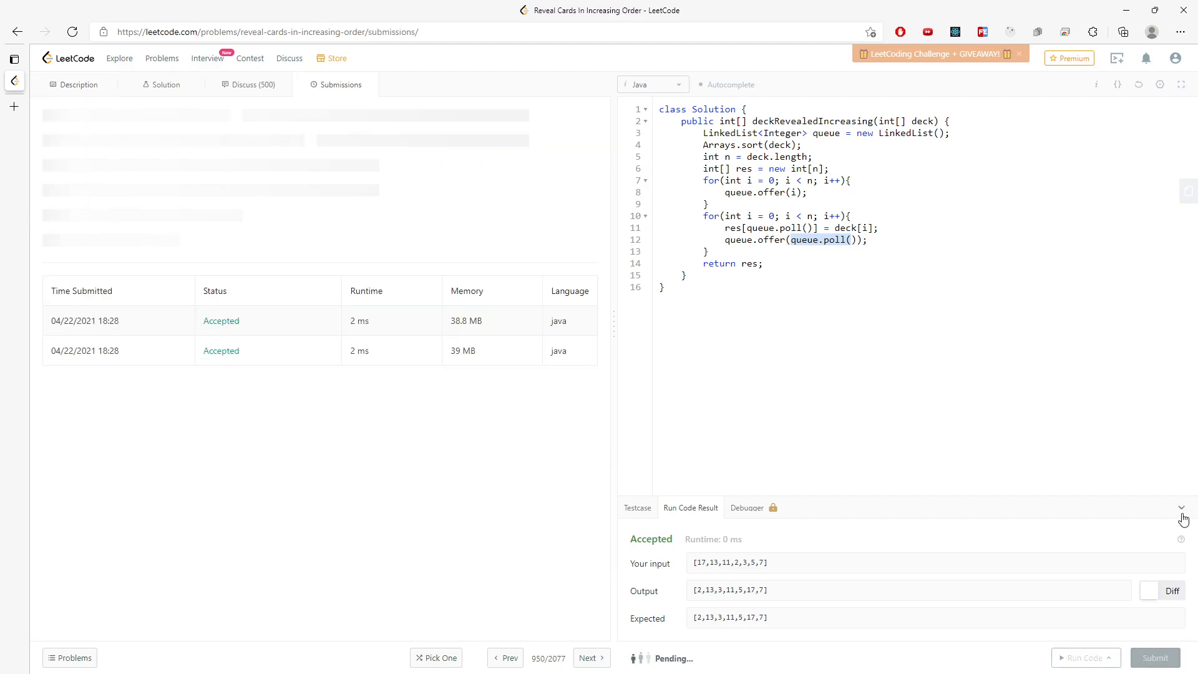
left_click(1154, 658)
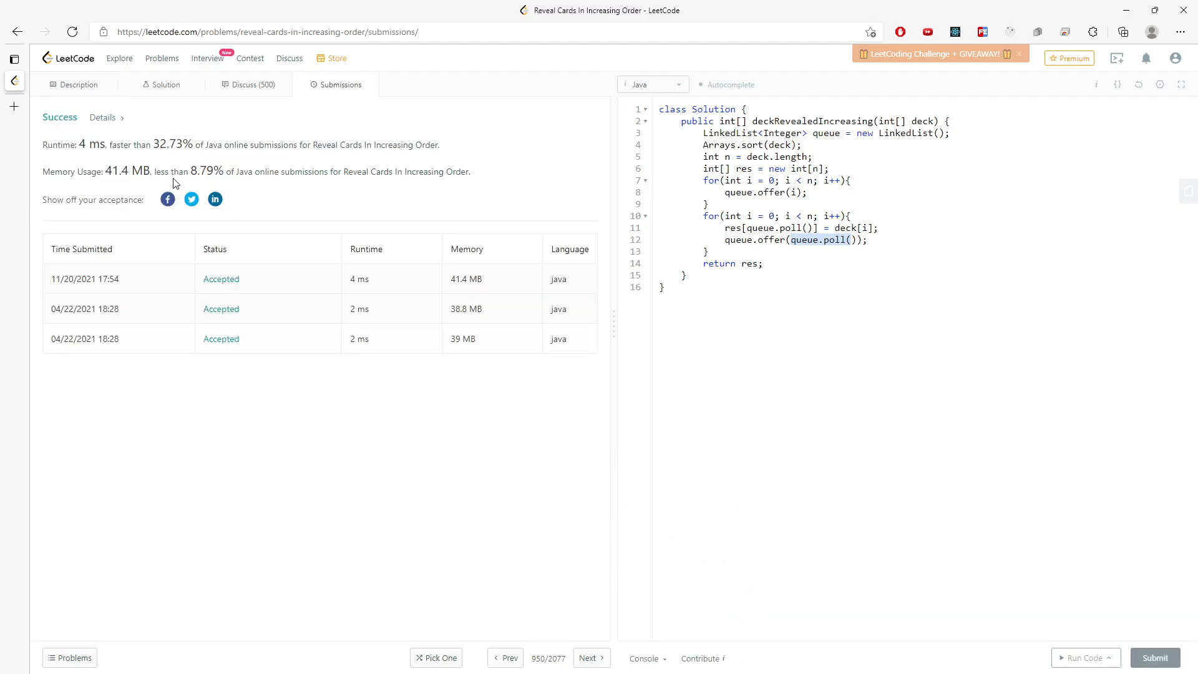
left_click(74, 83)
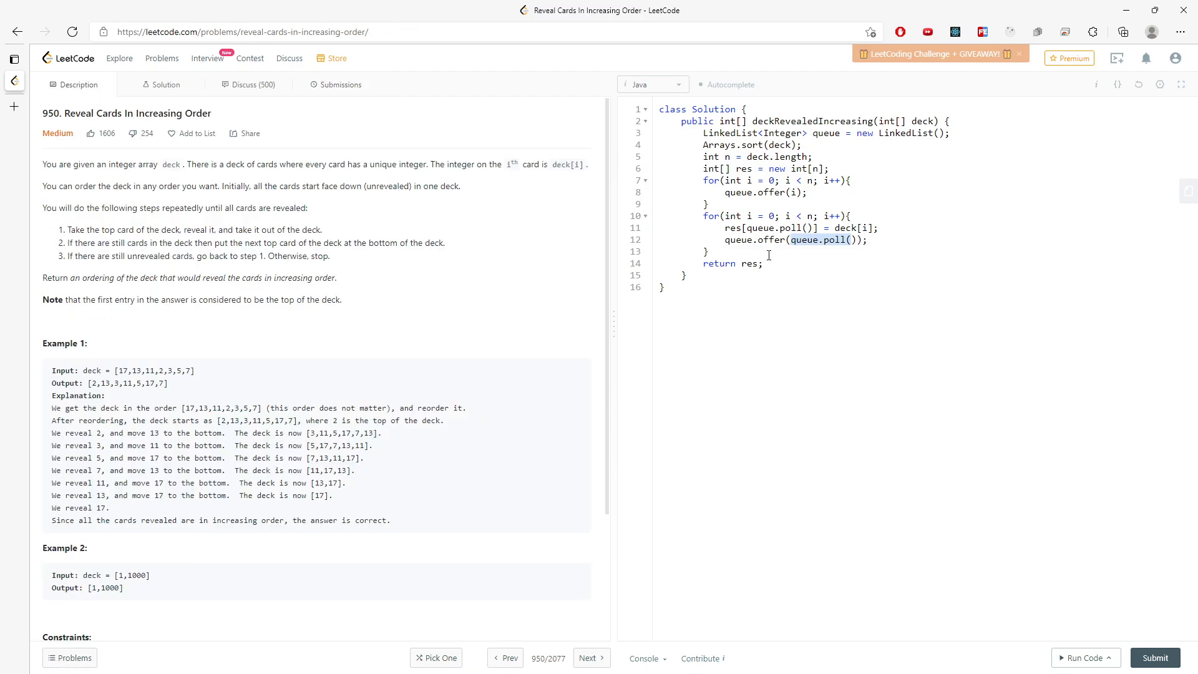
mouse_move(989, 305)
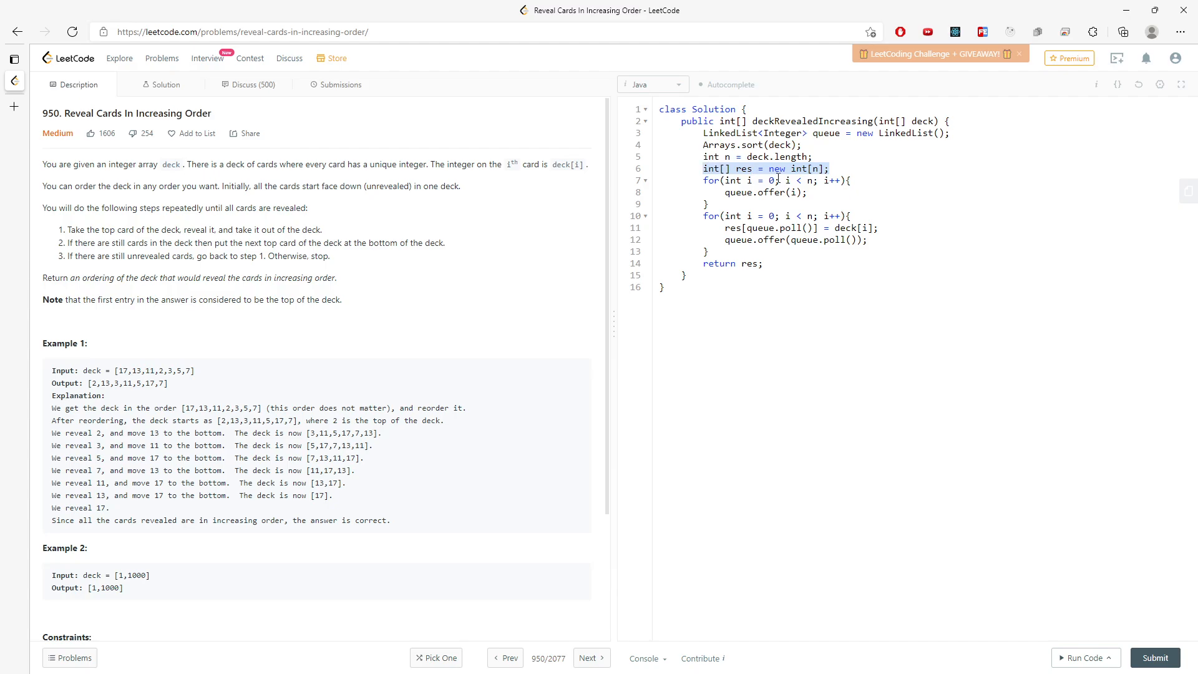
mouse_move(824, 265)
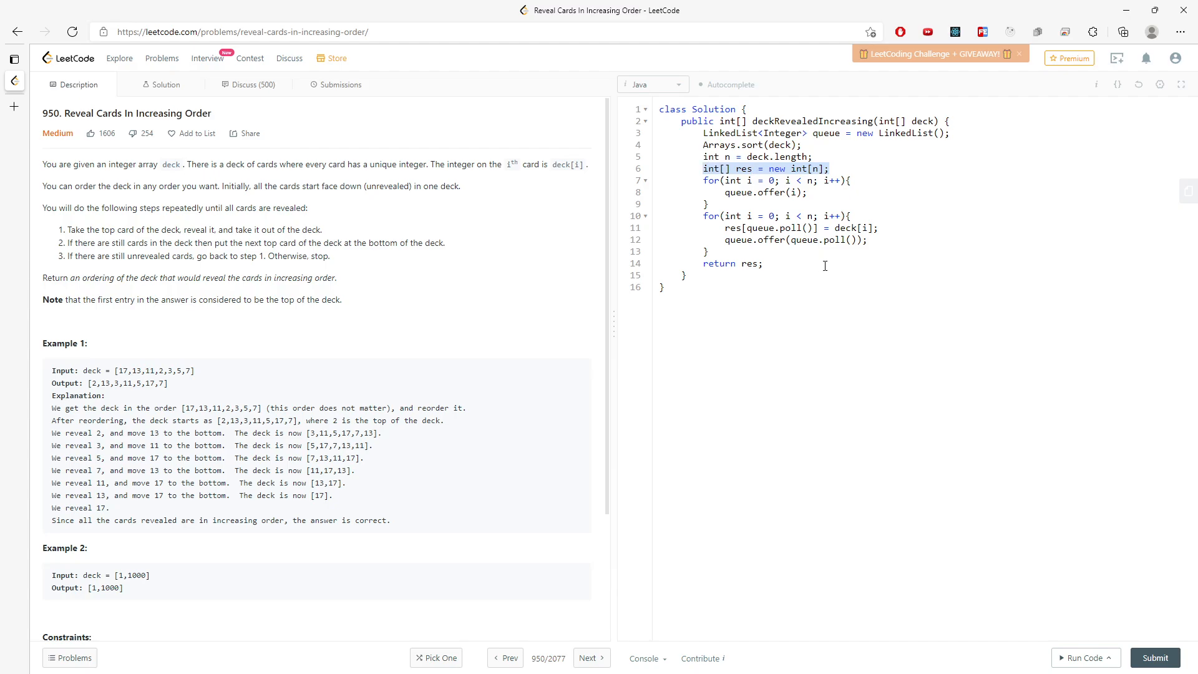
mouse_move(1074, 423)
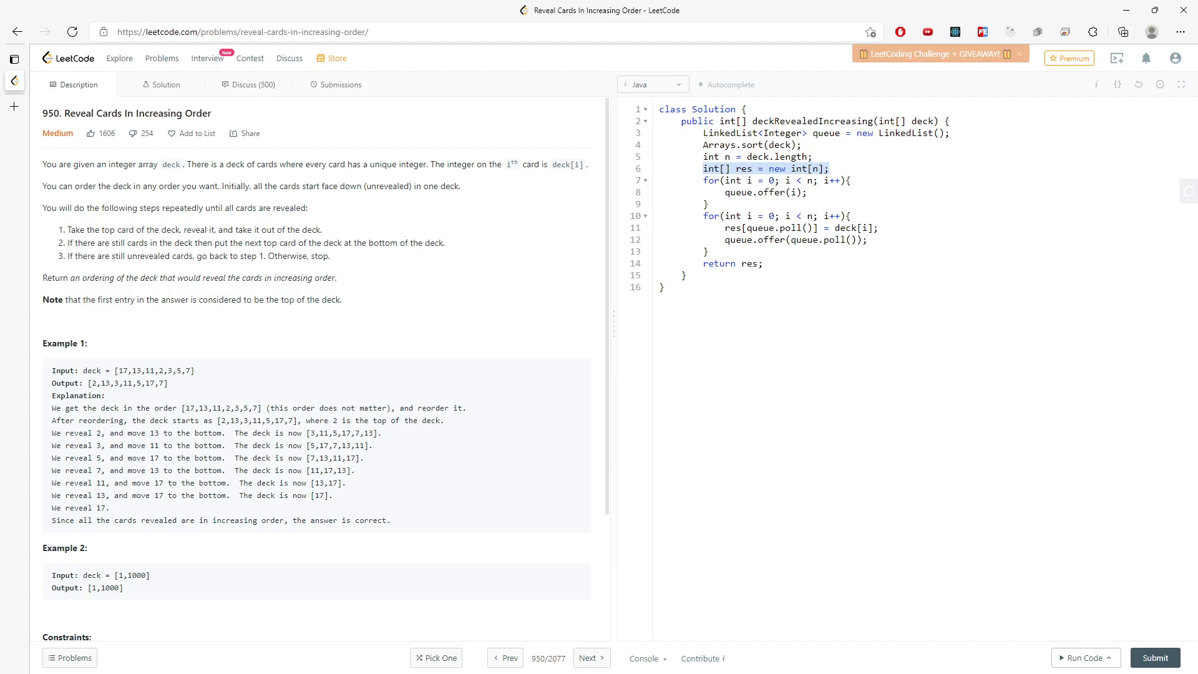
mouse_move(927, 444)
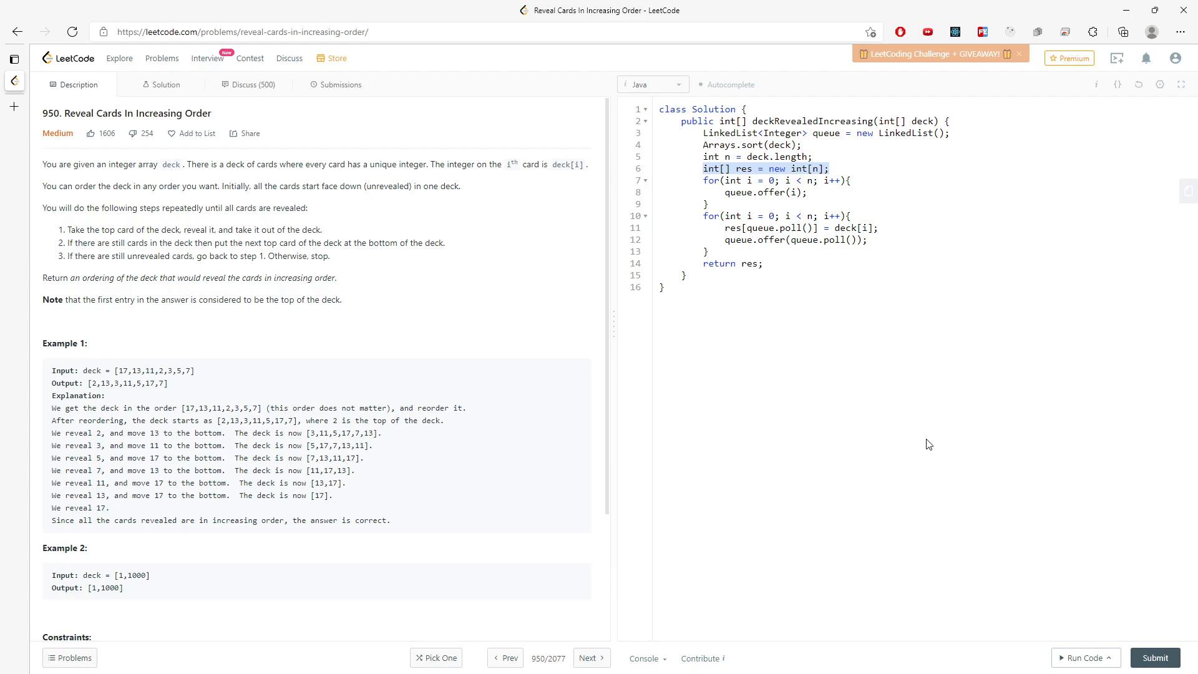